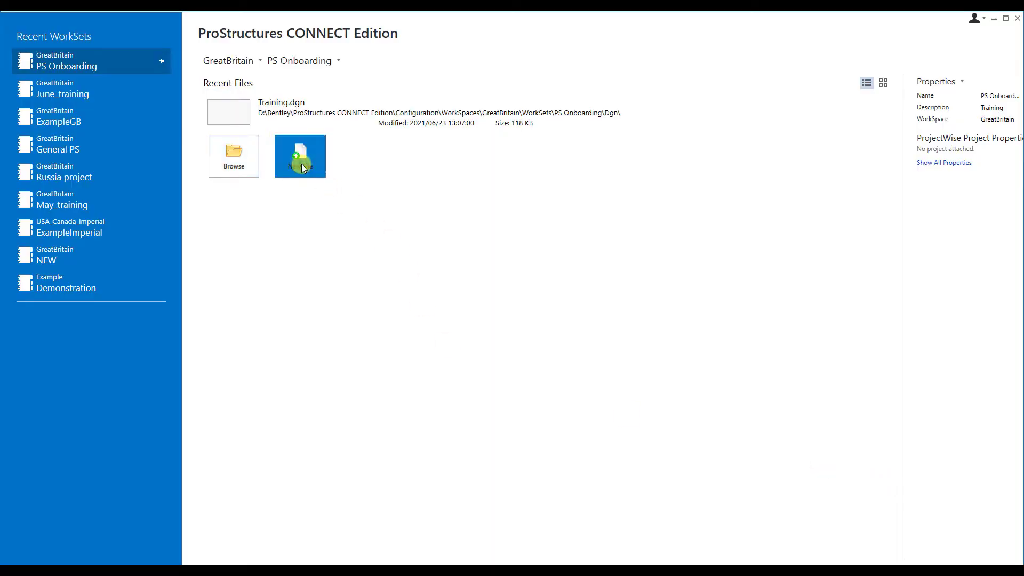
# Create a new design file named PS_Concrete_Training with the Metric3D seed.
pyautogui.click(300, 156)
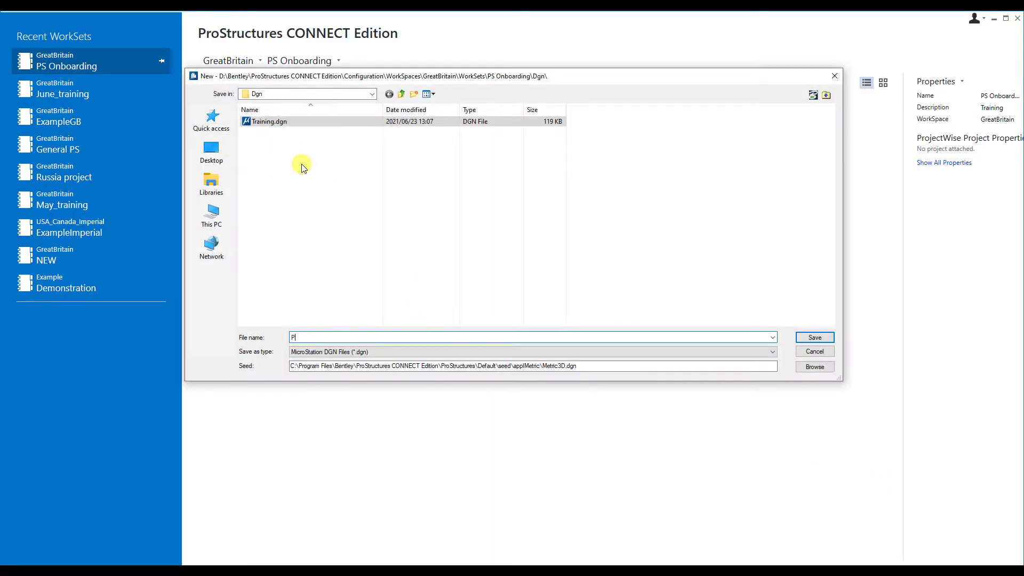
pyautogui.write('S_')
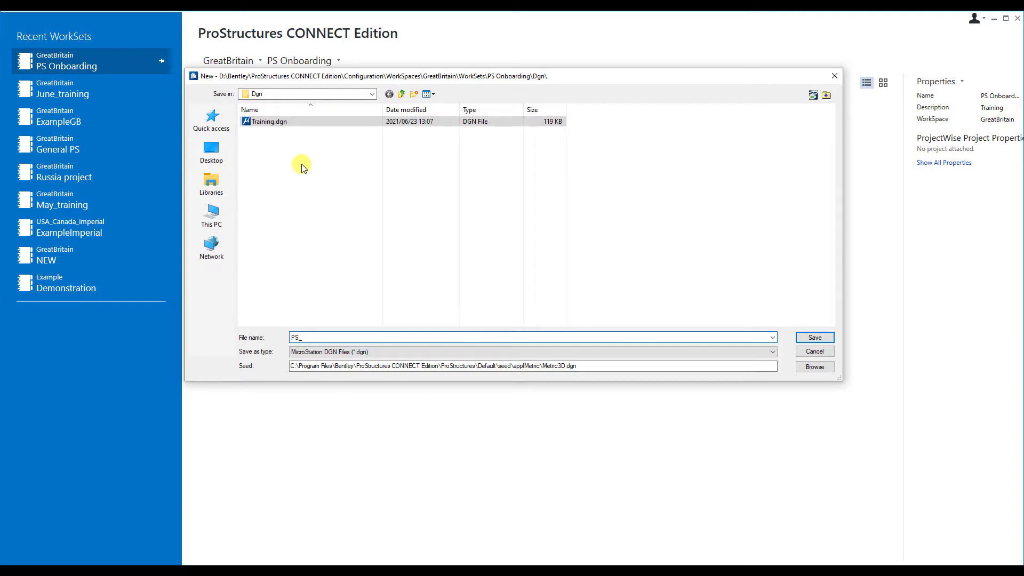
pyautogui.write('Concrete')
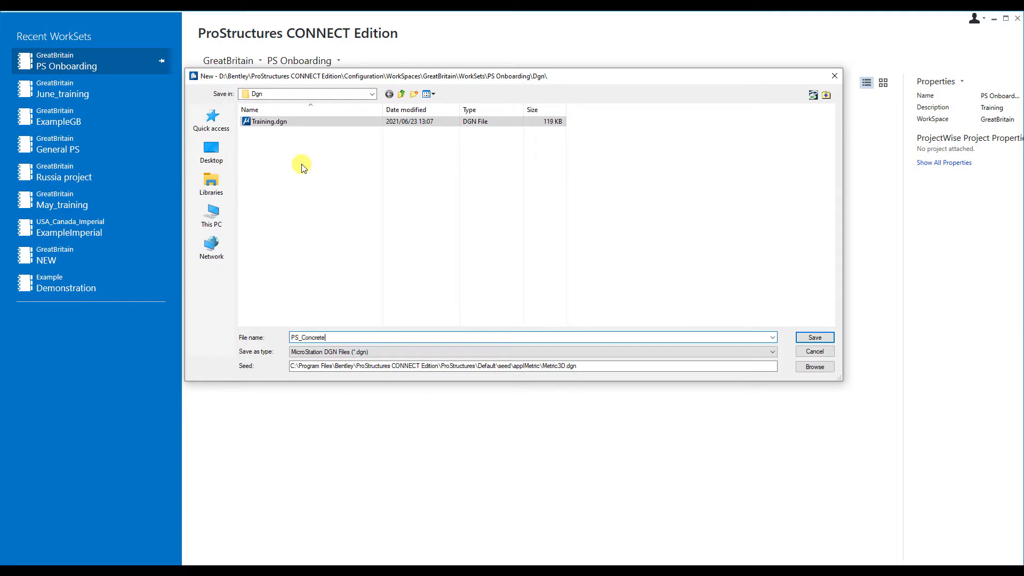
pyautogui.write('_Train')
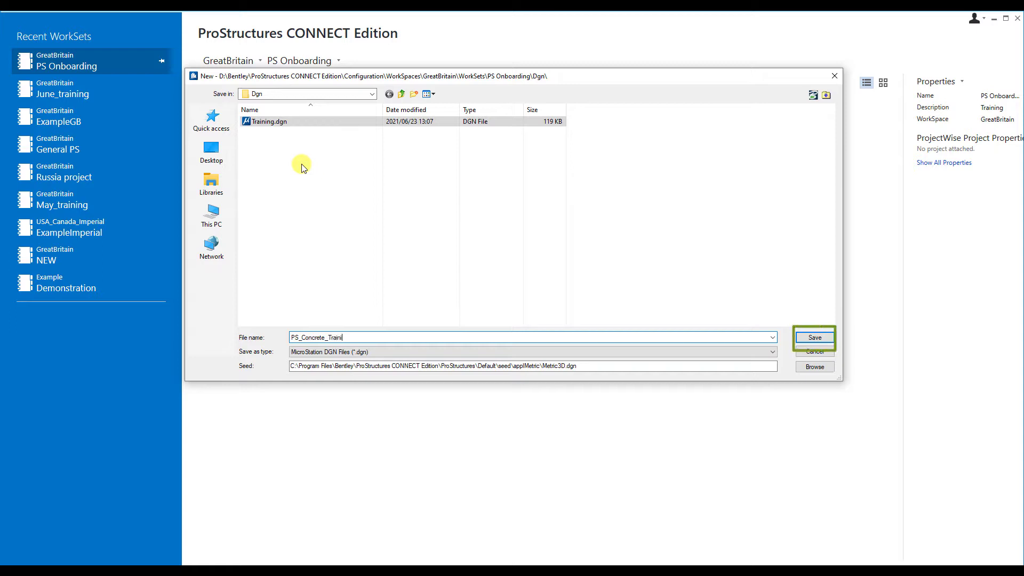
pyautogui.write('ing')
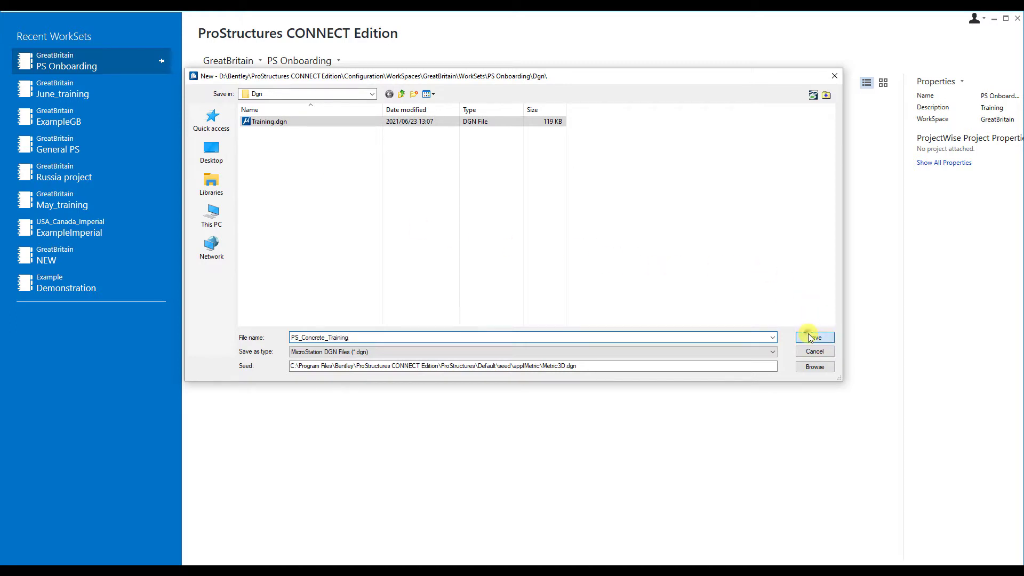
pyautogui.click(814, 338)
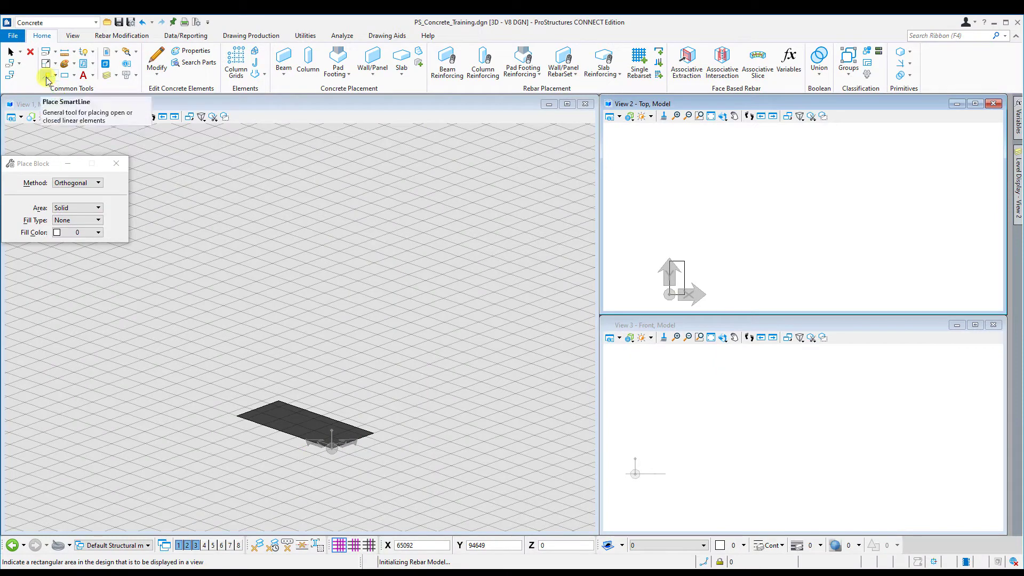
# Draw two vertical SmartLines as column positions, switching AccuDraw top/front planes, and remove the rectangle.
pyautogui.click(46, 63)
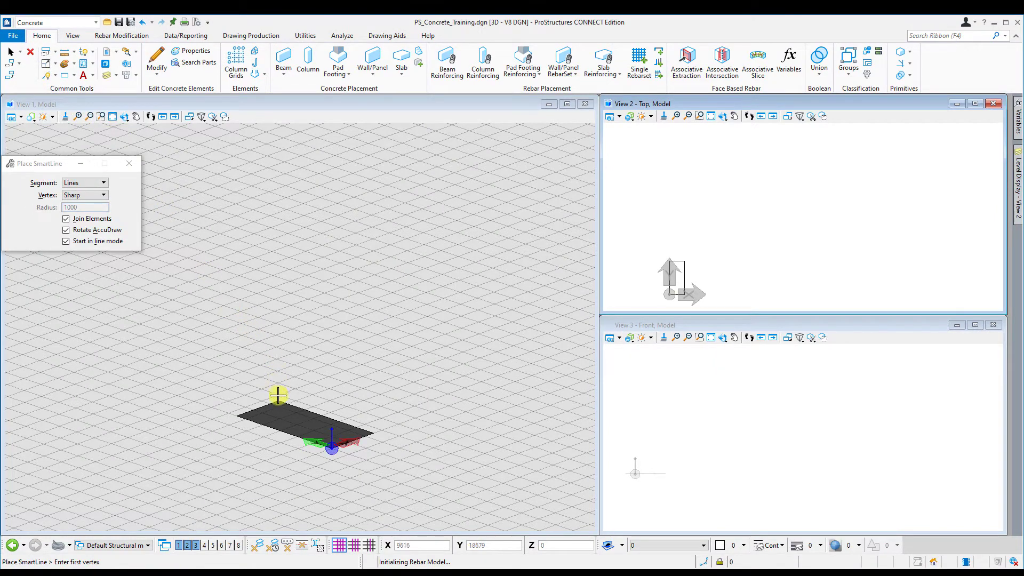
pyautogui.click(278, 398)
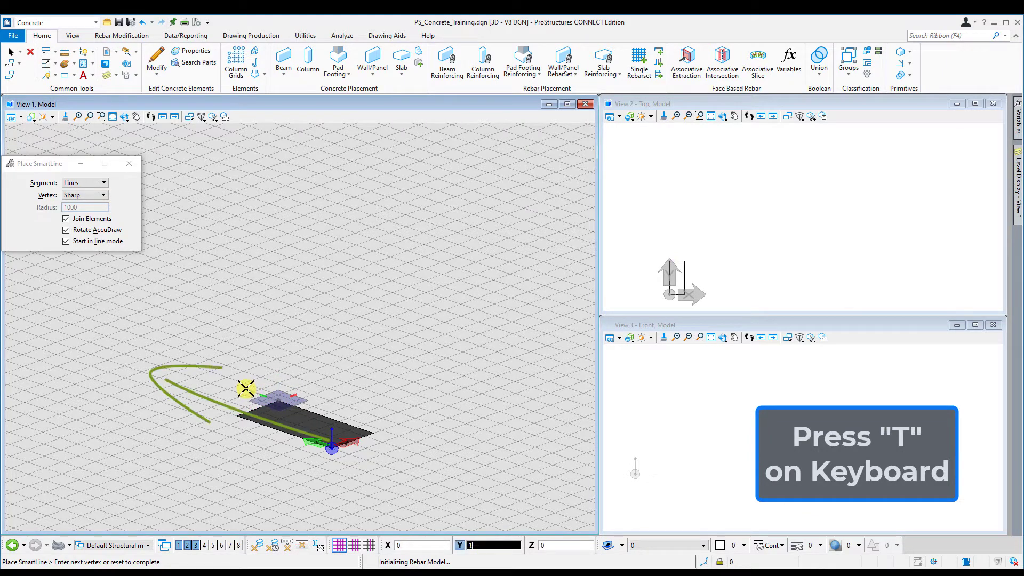
pyautogui.press('t')
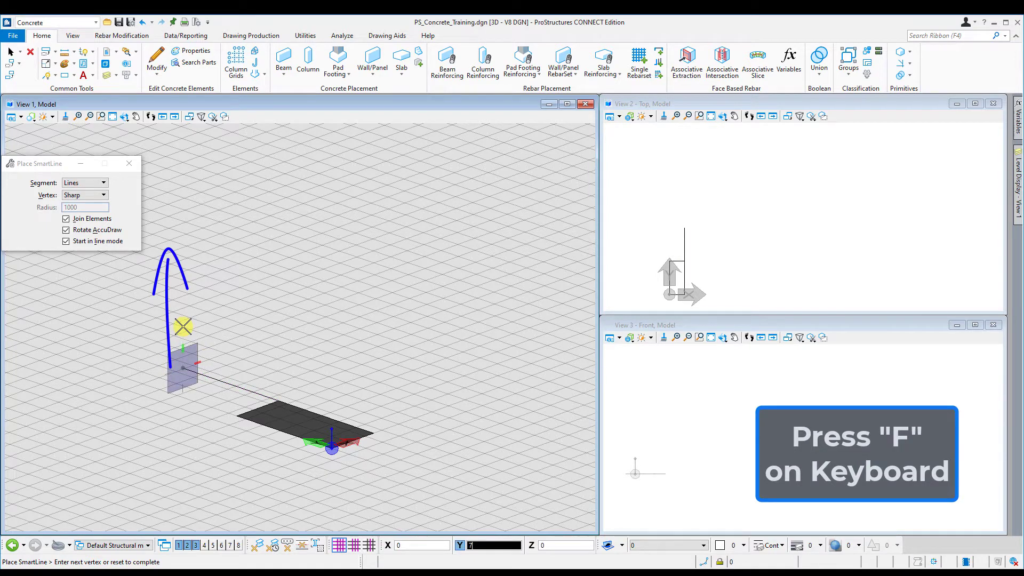
pyautogui.press('f')
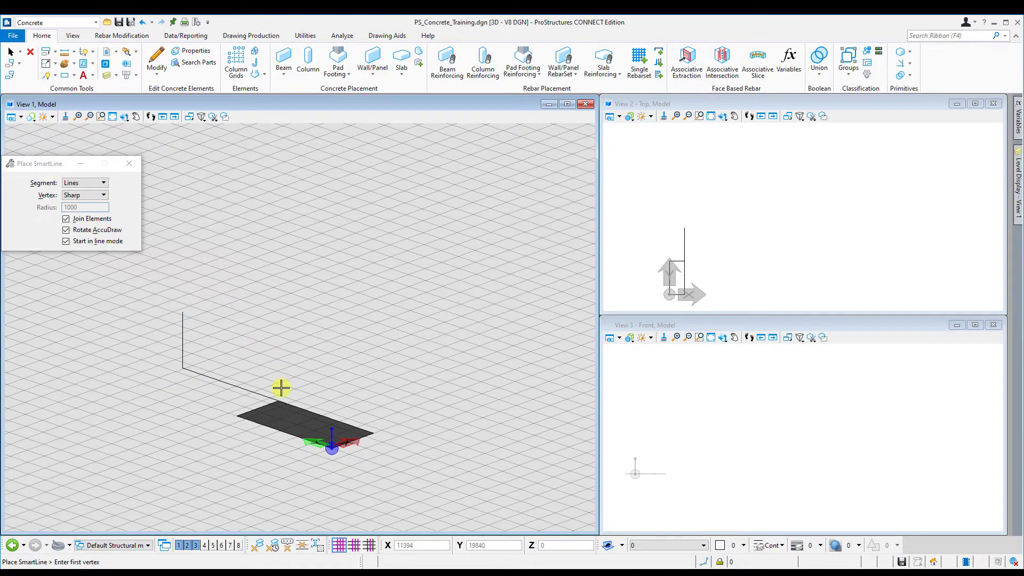
pyautogui.click(280, 388)
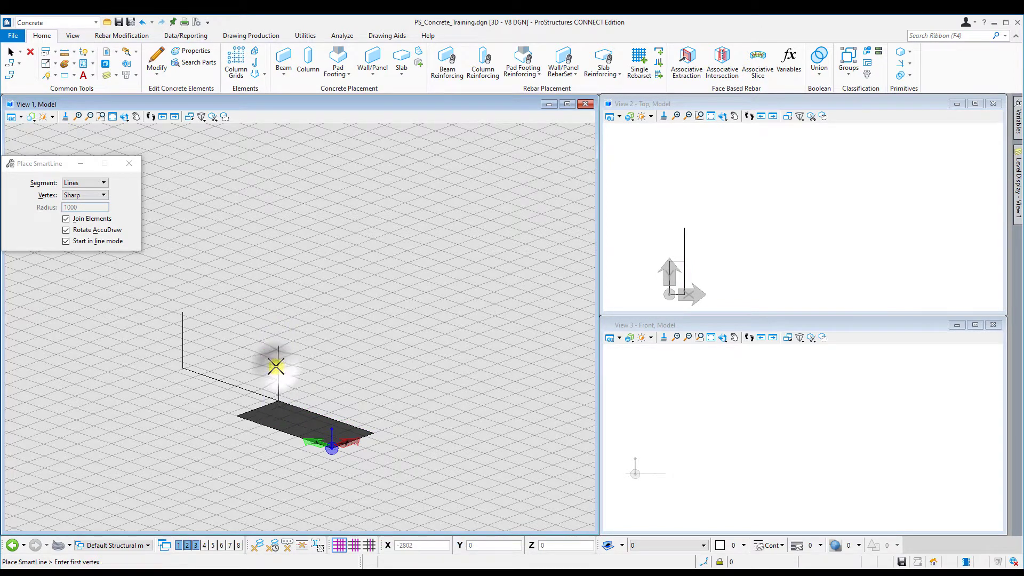
pyautogui.click(30, 51)
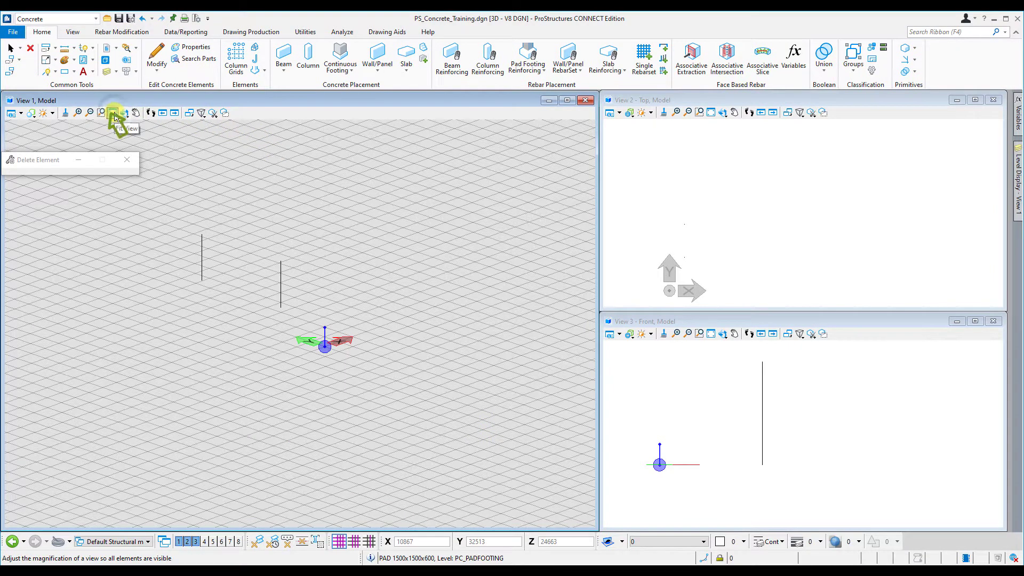
# Place 1500 × 1500 × 1000 pad footings by point at the bottom of both column lines.
pyautogui.click(112, 113)
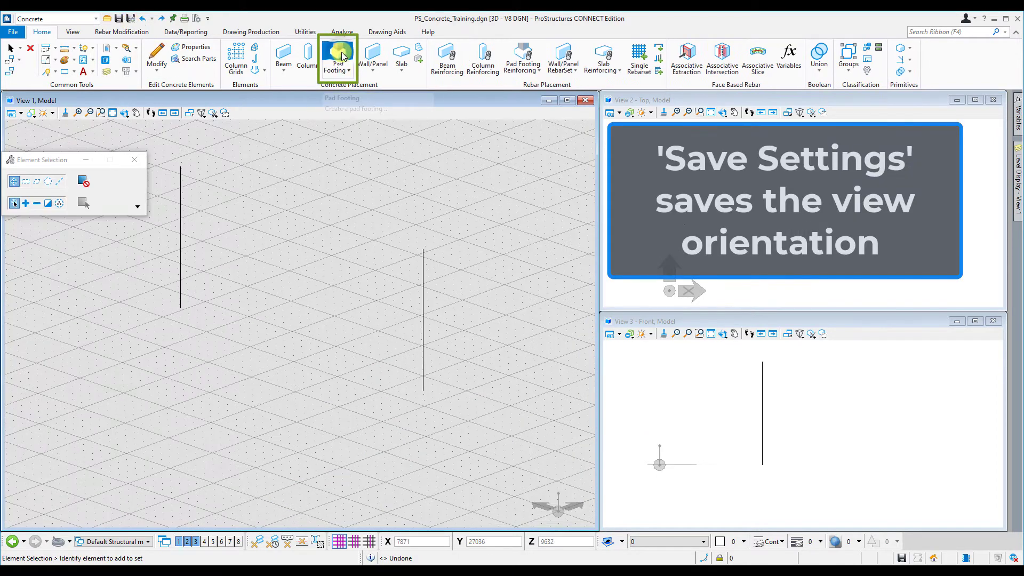
pyautogui.click(338, 55)
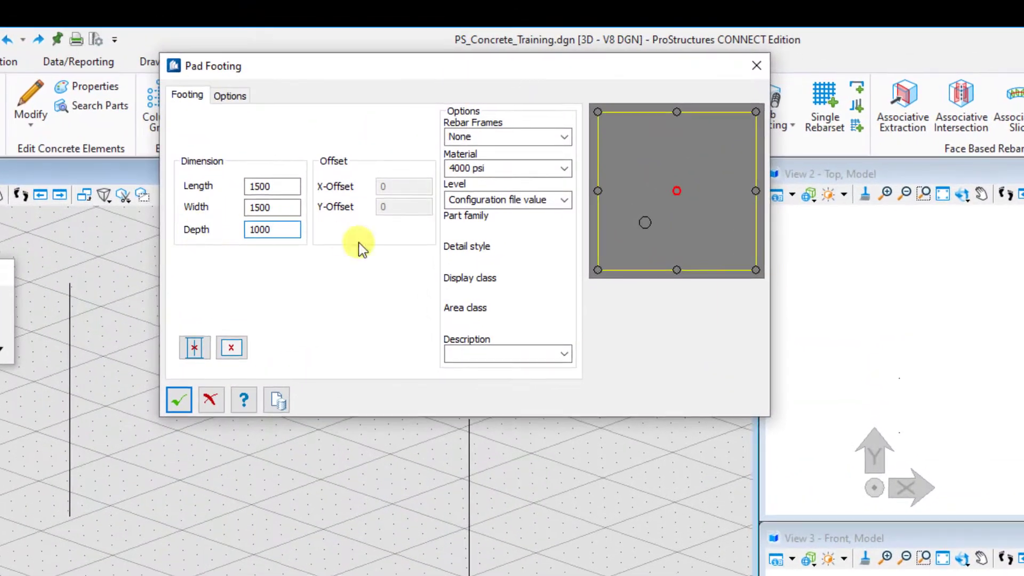
pyautogui.click(272, 207)
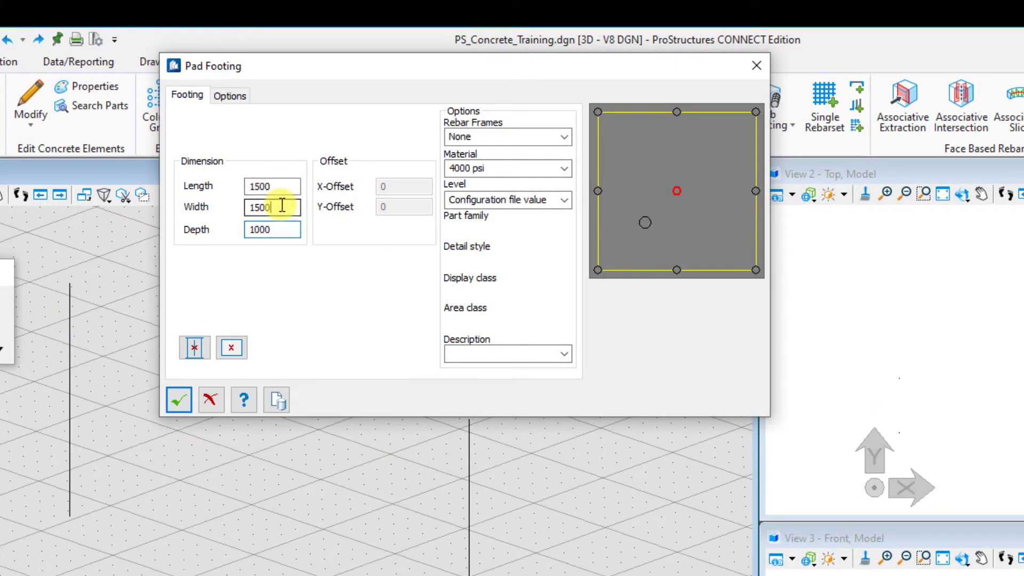
pyautogui.moveTo(708, 196)
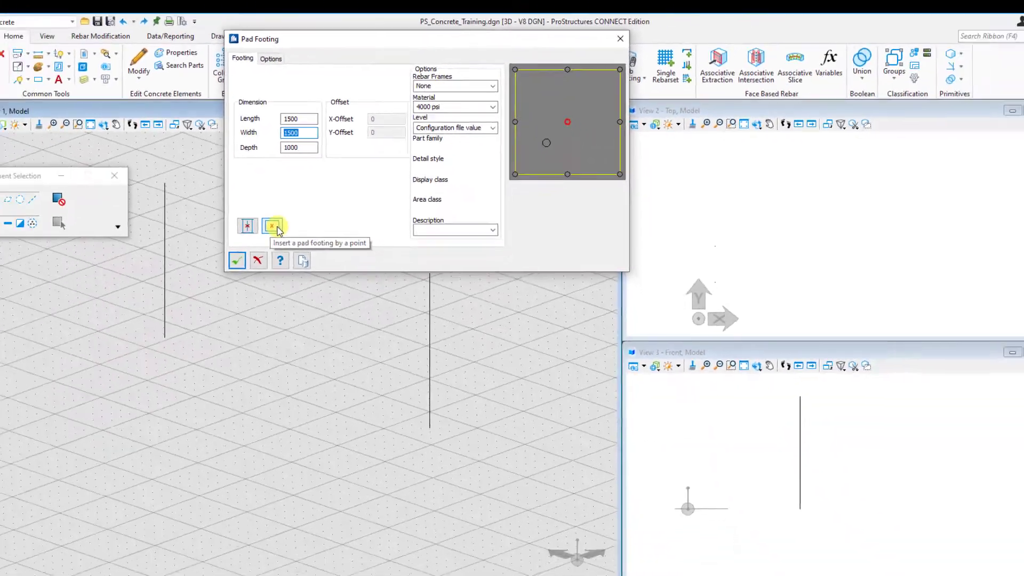
pyautogui.click(272, 226)
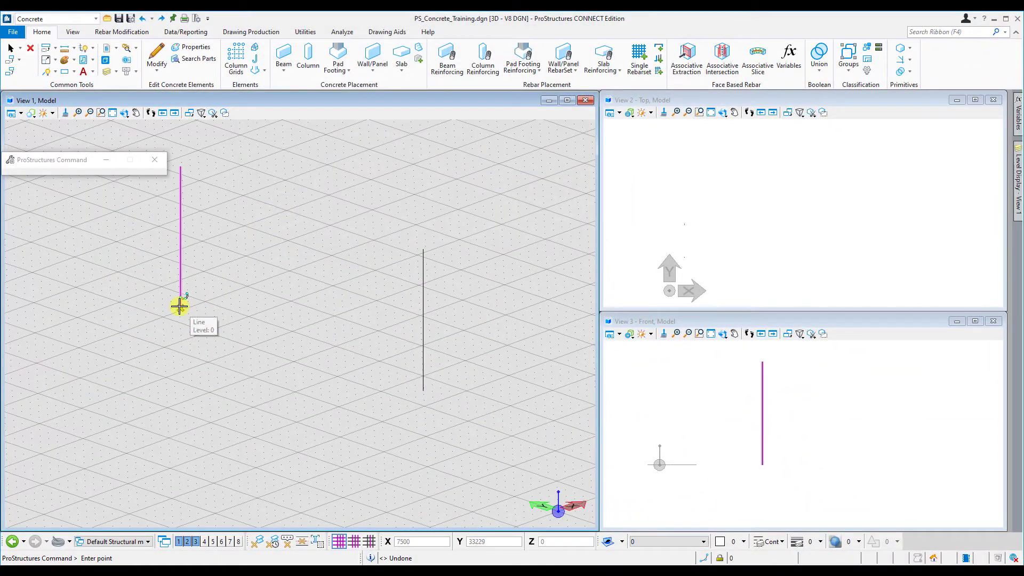
pyautogui.click(424, 391)
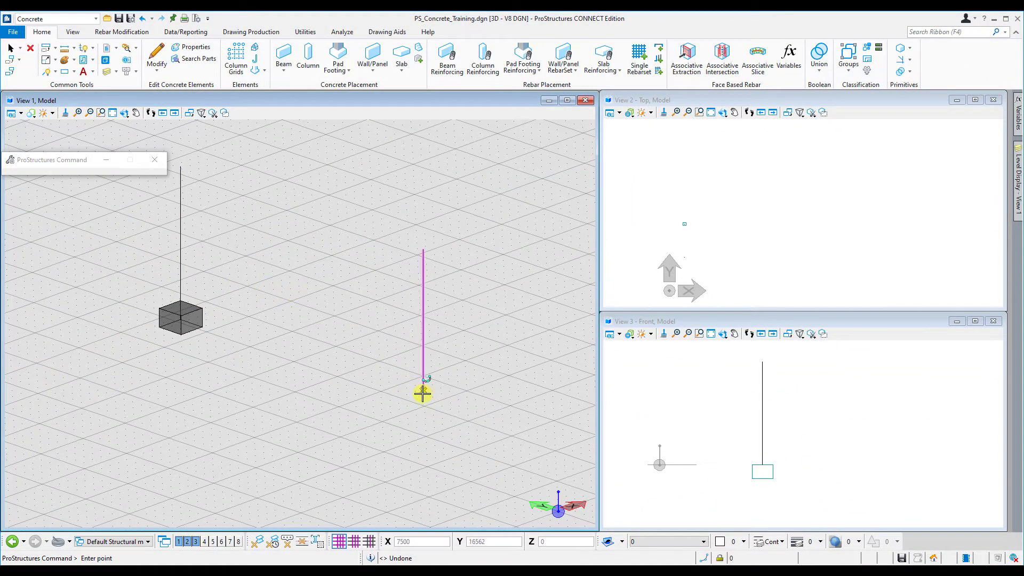
pyautogui.click(422, 392)
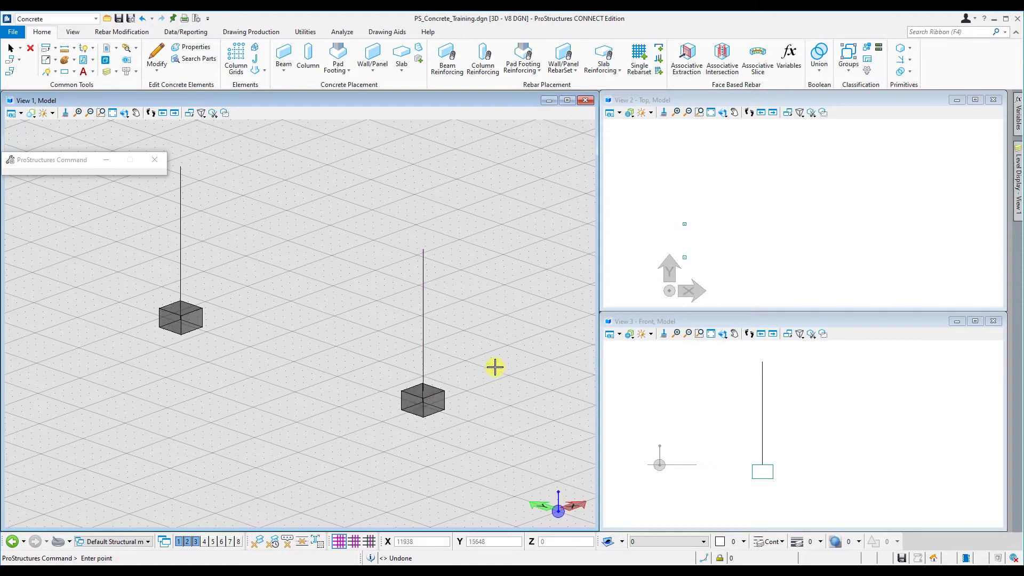
pyautogui.click(337, 57)
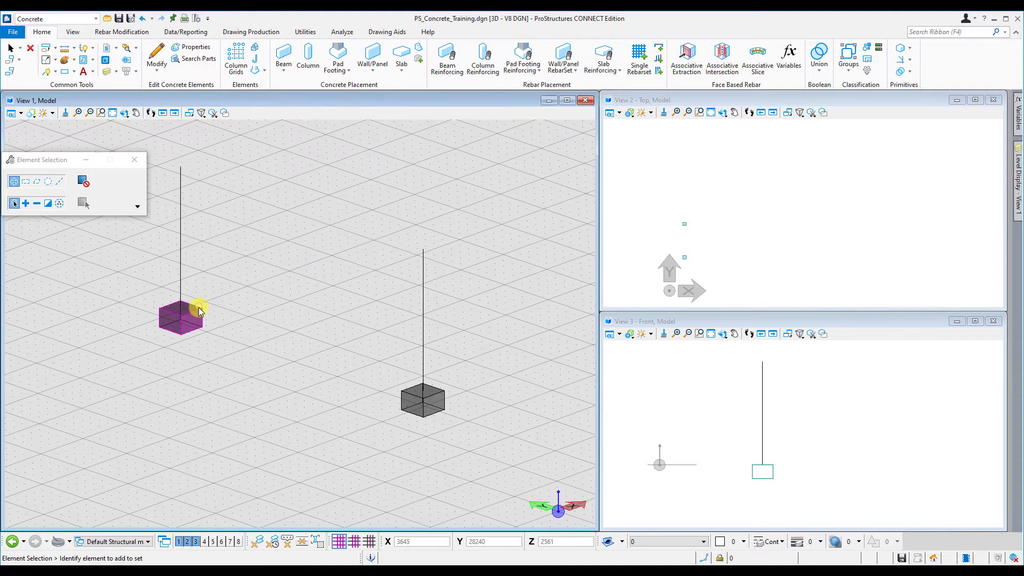
pyautogui.click(344, 243)
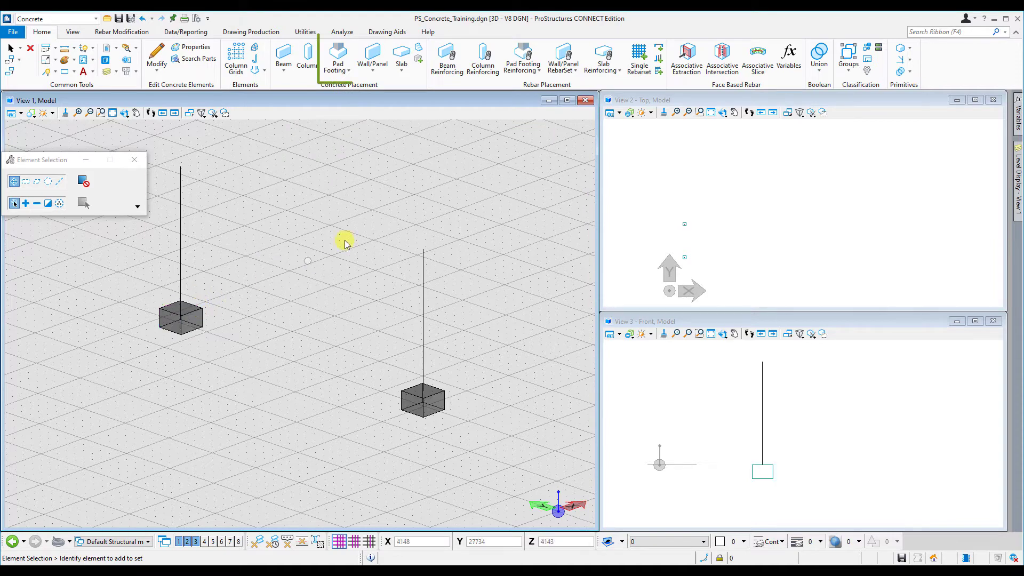
pyautogui.moveTo(337, 59)
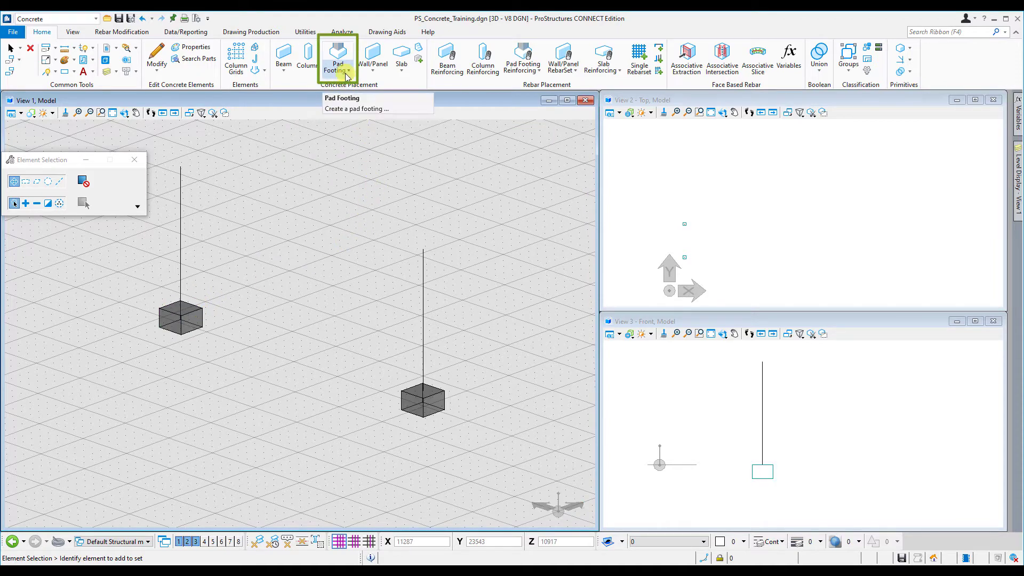
pyautogui.moveTo(349, 104)
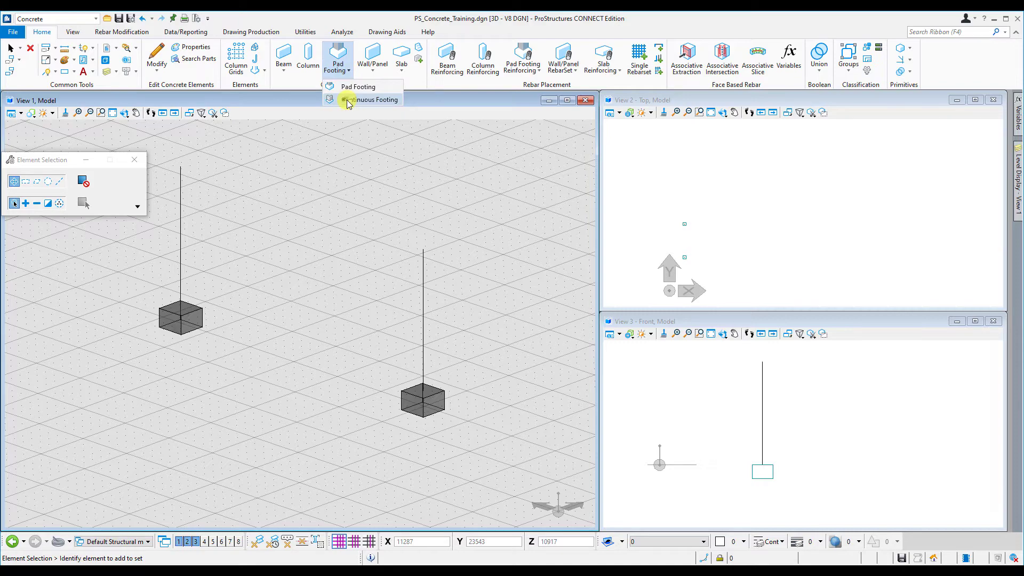
# Place a 600 × 600 continuous strip footing running between the two pad footings.
pyautogui.click(375, 99)
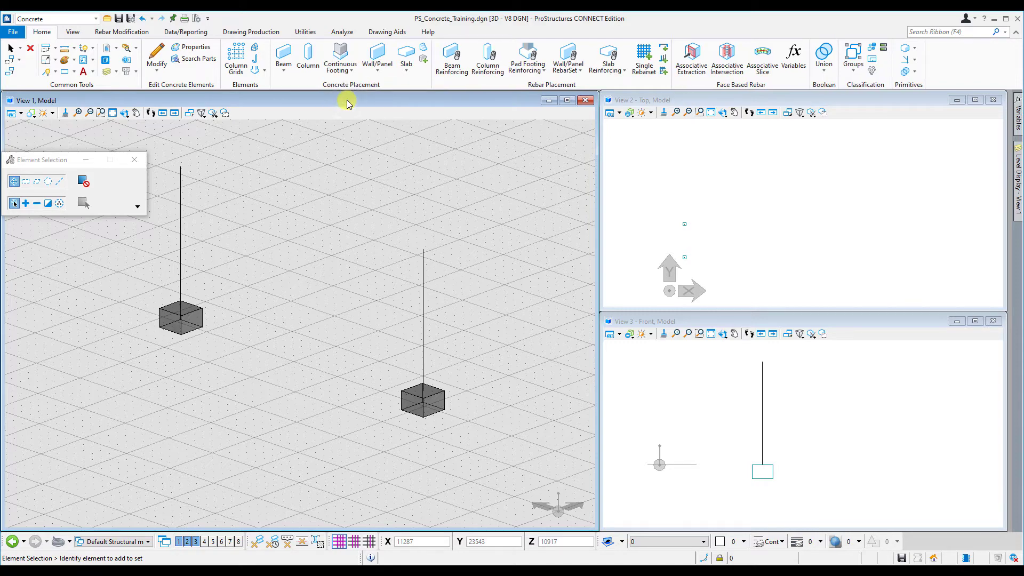
pyautogui.click(339, 57)
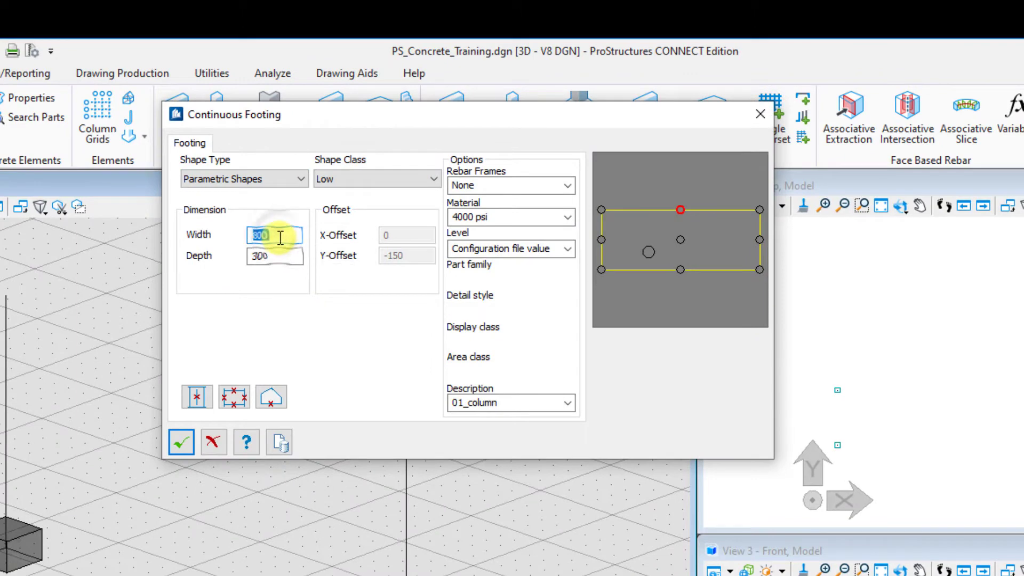
pyautogui.write('600')
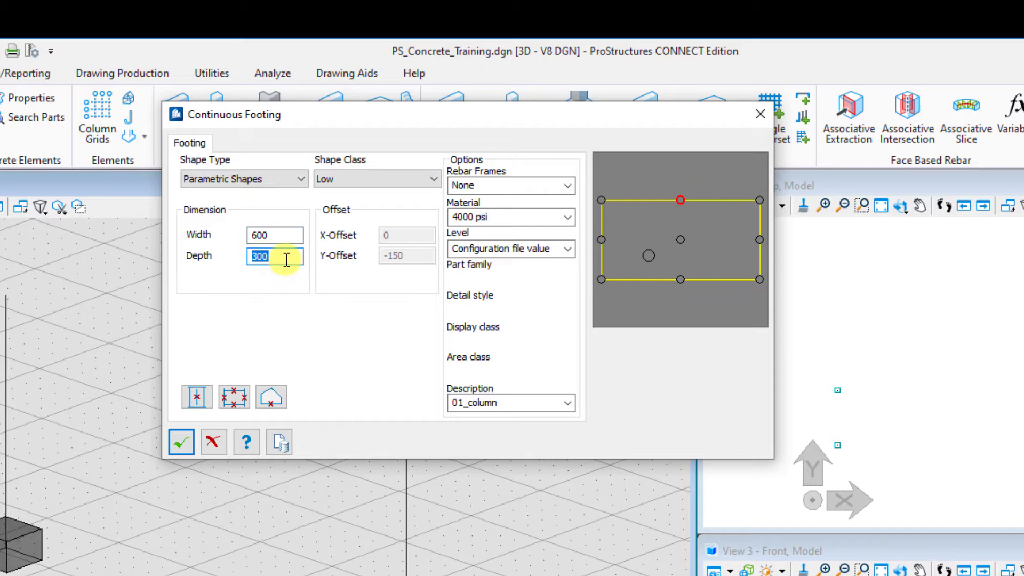
pyautogui.write('600')
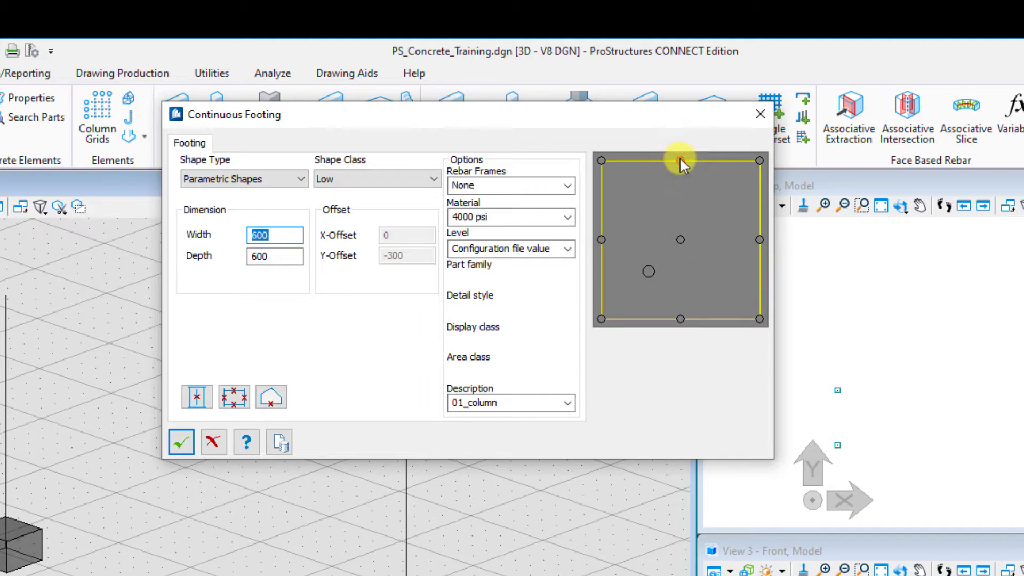
pyautogui.moveTo(196, 397)
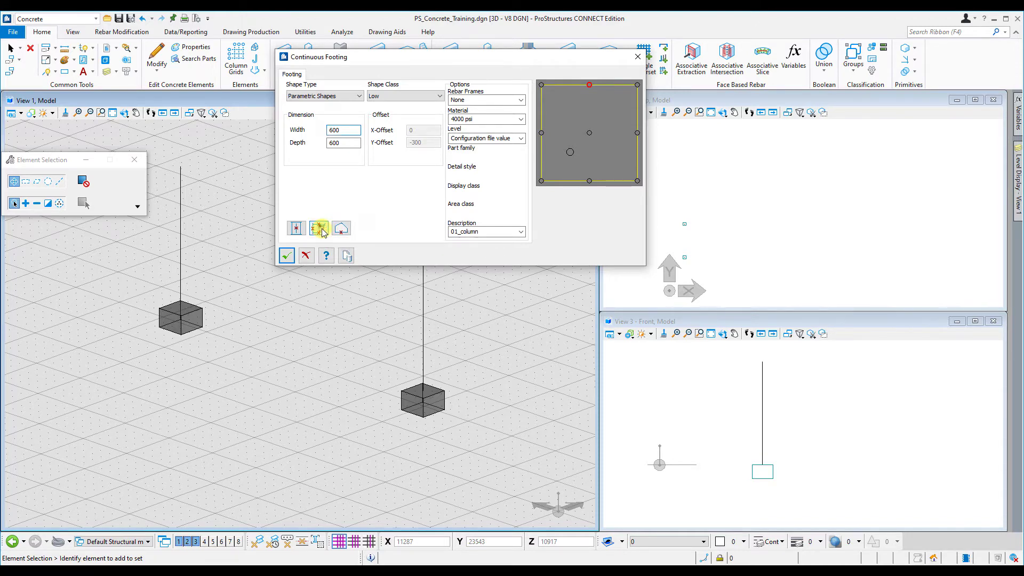
pyautogui.click(287, 255)
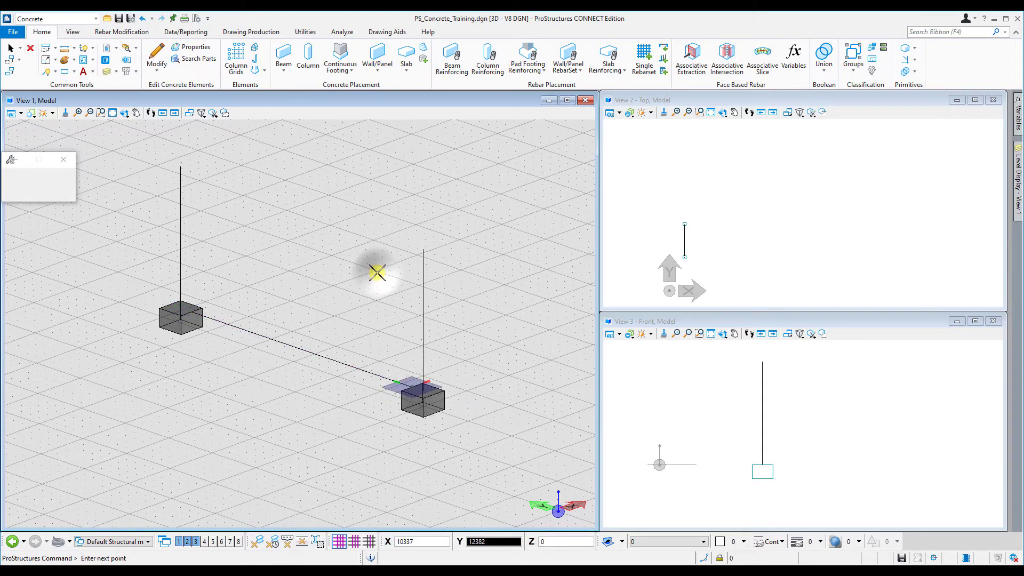
pyautogui.click(339, 59)
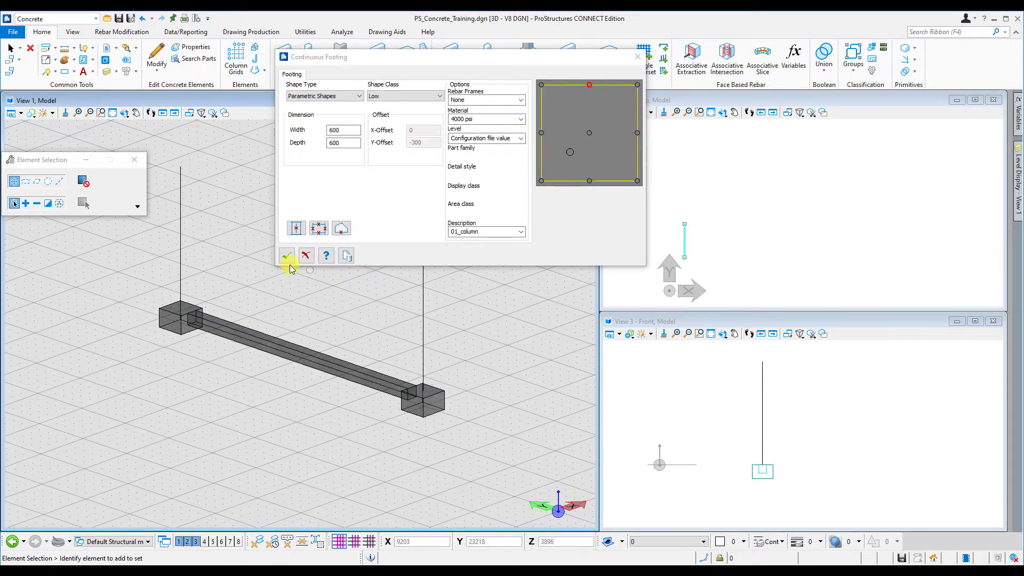
pyautogui.click(287, 255)
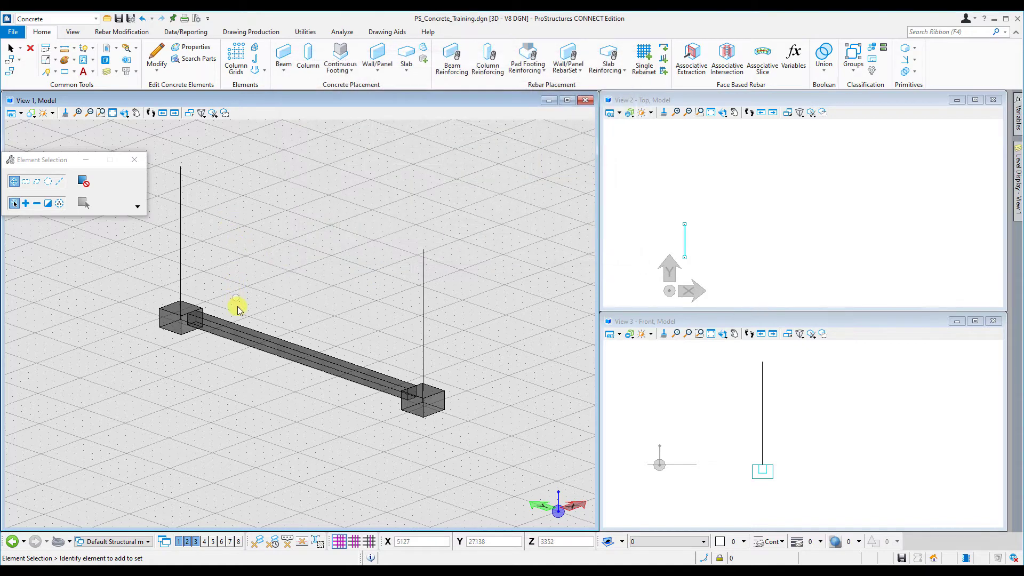
pyautogui.moveTo(237, 338)
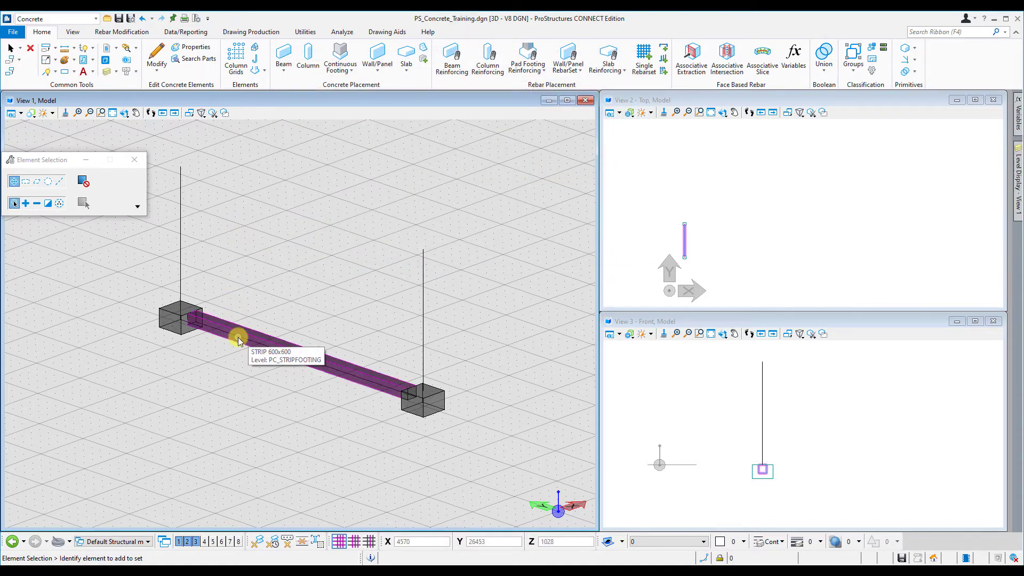
pyautogui.click(307, 59)
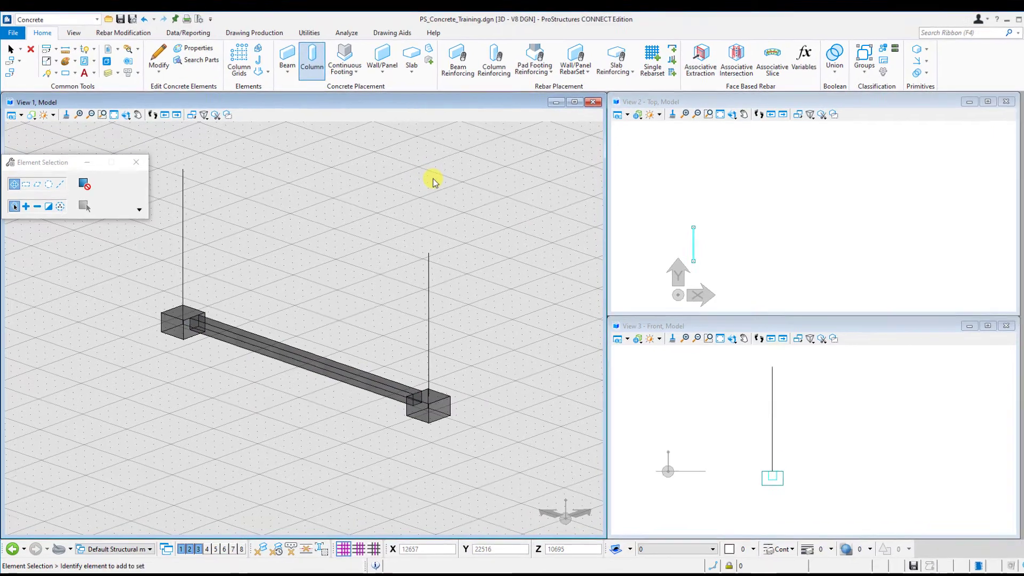
# Place 800 × 800 concrete columns along both vertical lines on the pad footings.
pyautogui.click(311, 60)
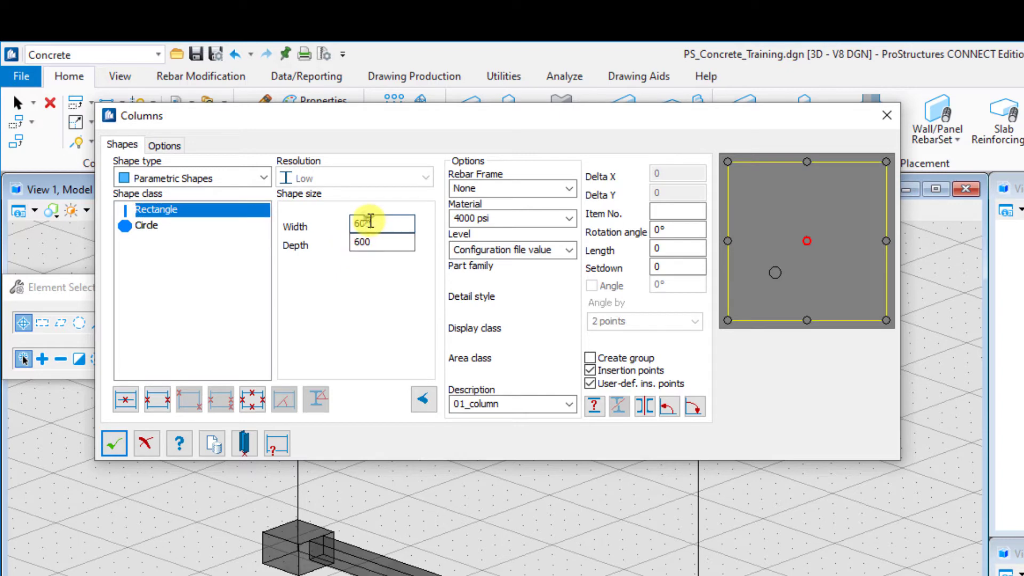
pyautogui.write('800')
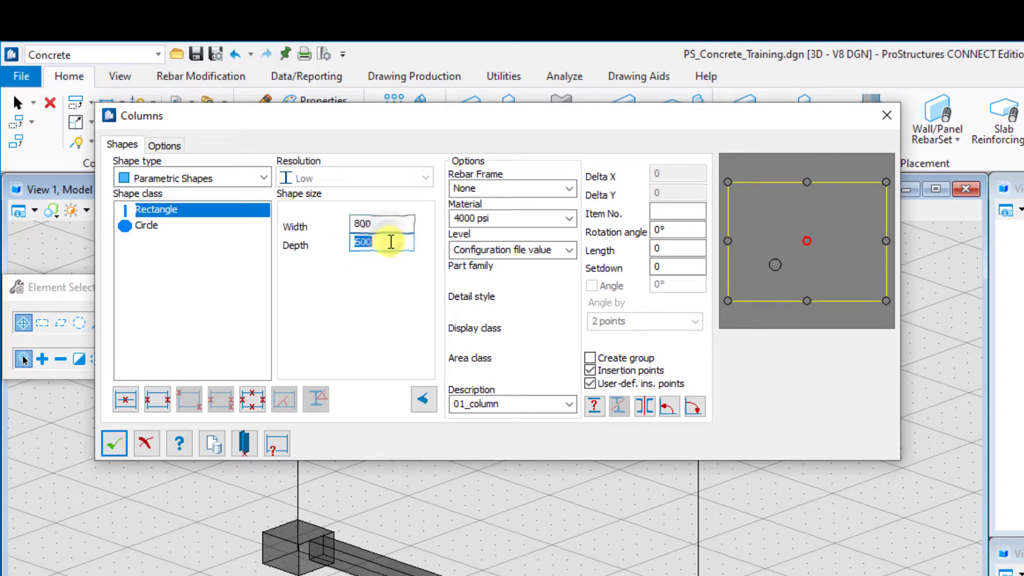
pyautogui.write('800')
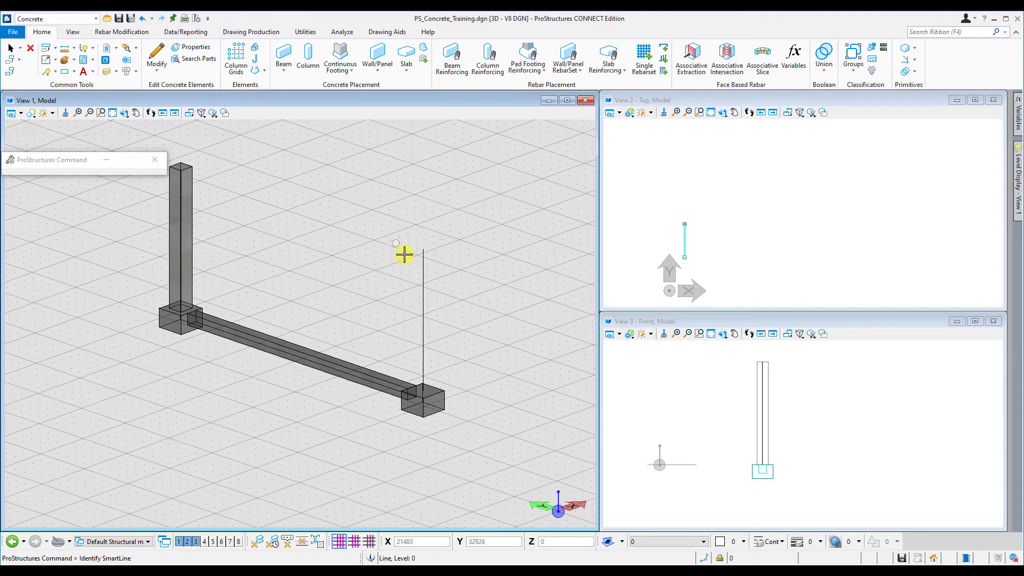
pyautogui.click(418, 323)
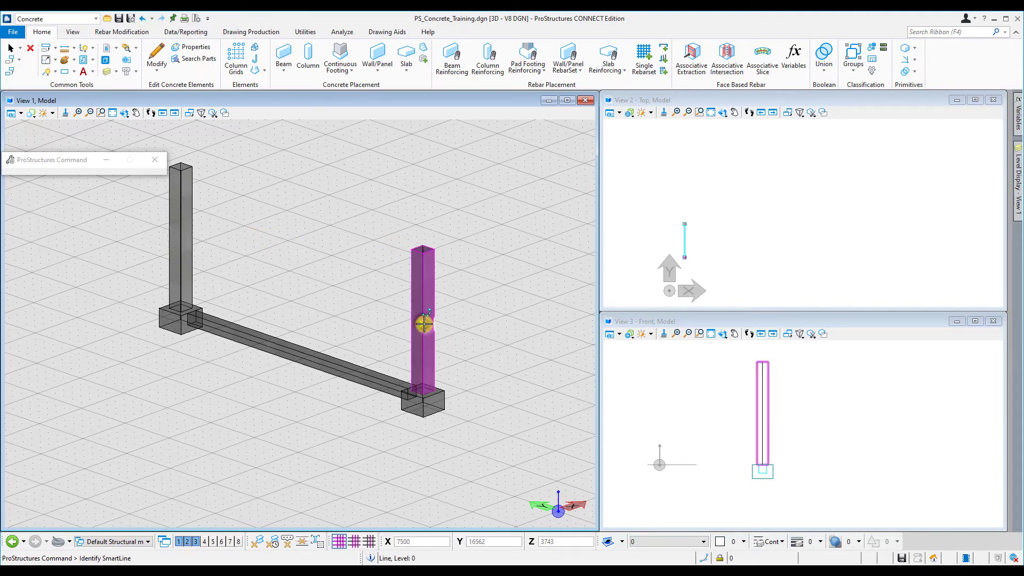
pyautogui.click(308, 58)
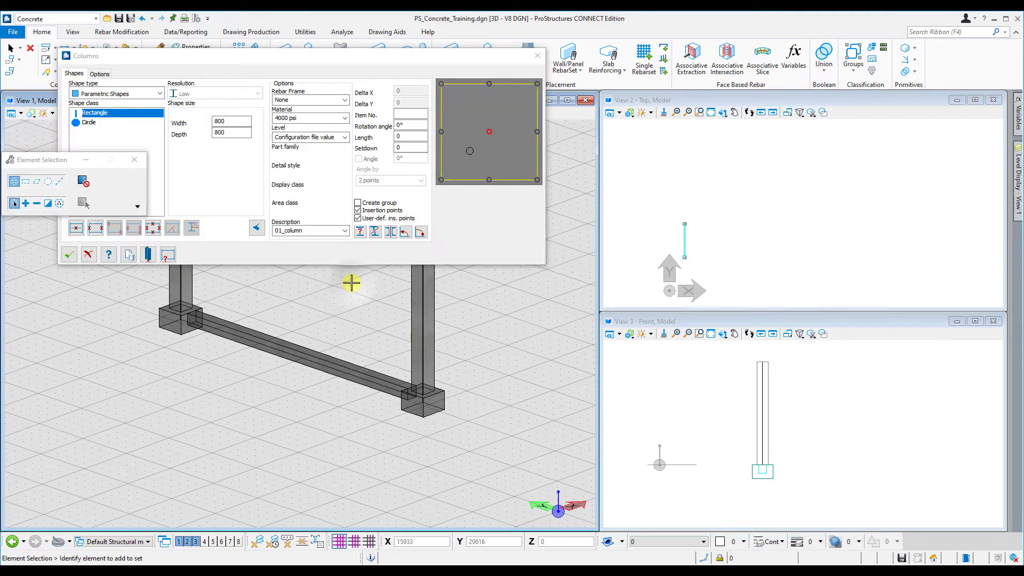
pyautogui.click(537, 55)
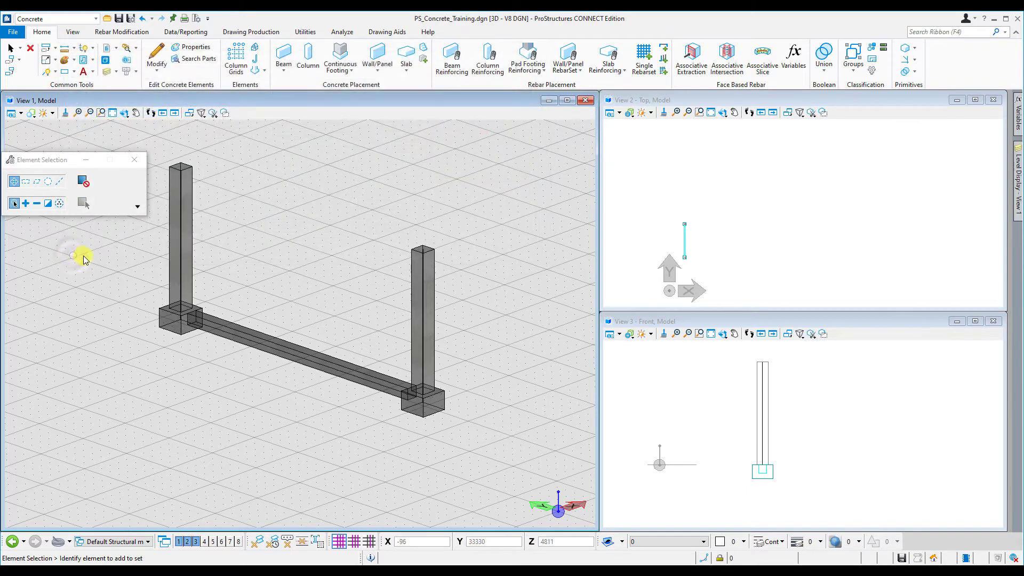
pyautogui.moveTo(400, 264)
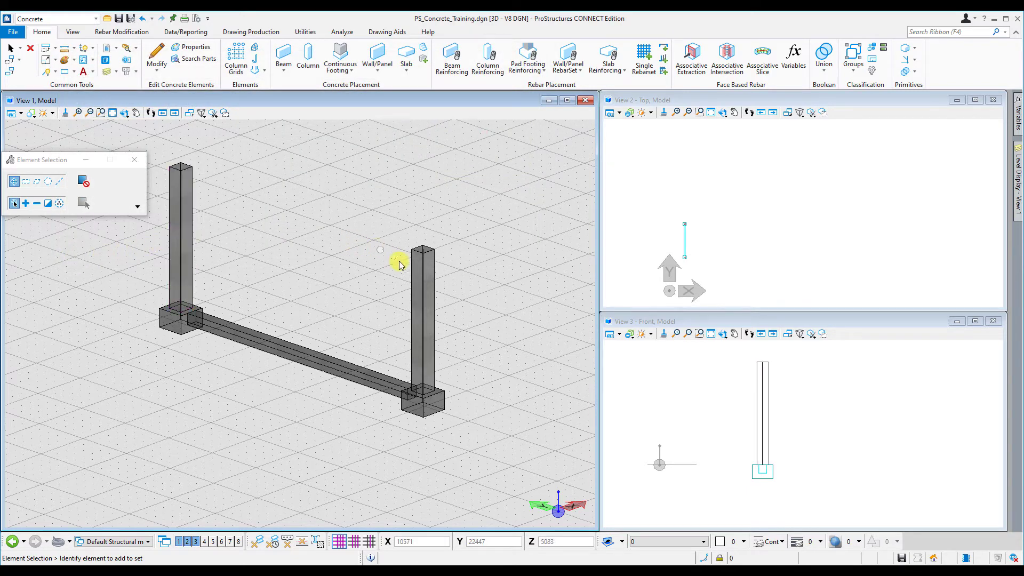
pyautogui.moveTo(429, 280)
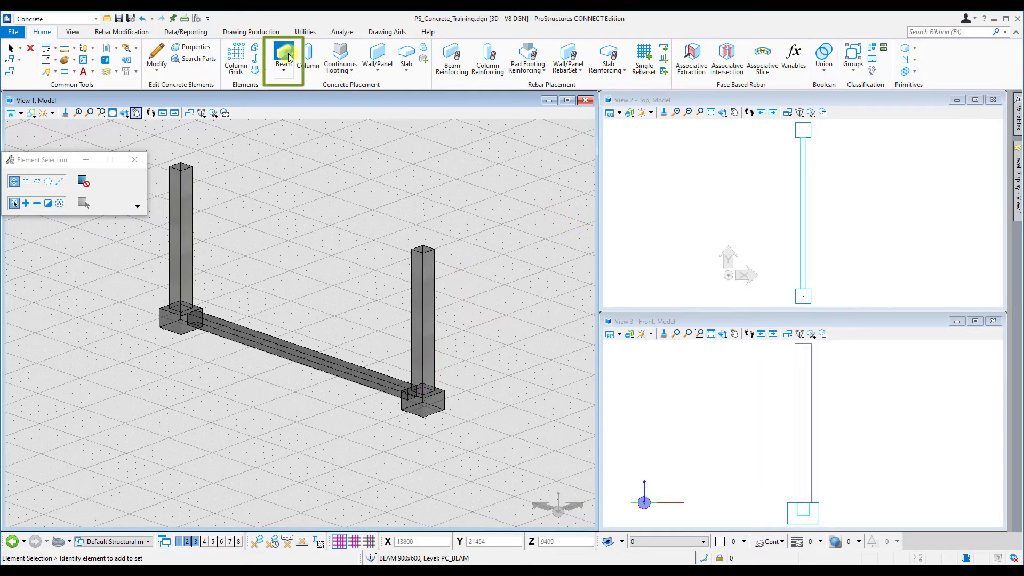
# Place a 600 × 900 concrete beam spanning between the two columns.
pyautogui.click(283, 55)
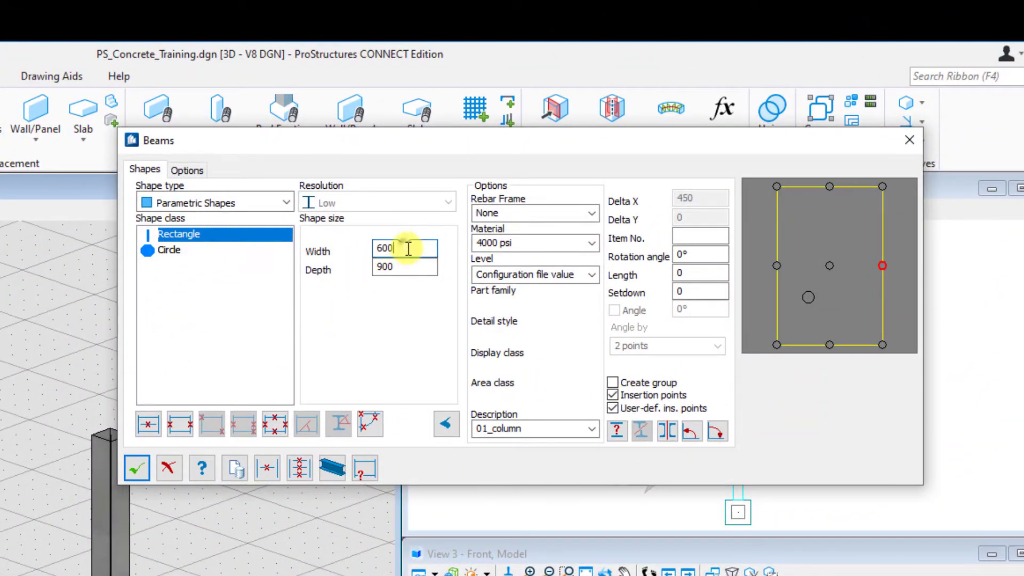
pyautogui.moveTo(780, 267)
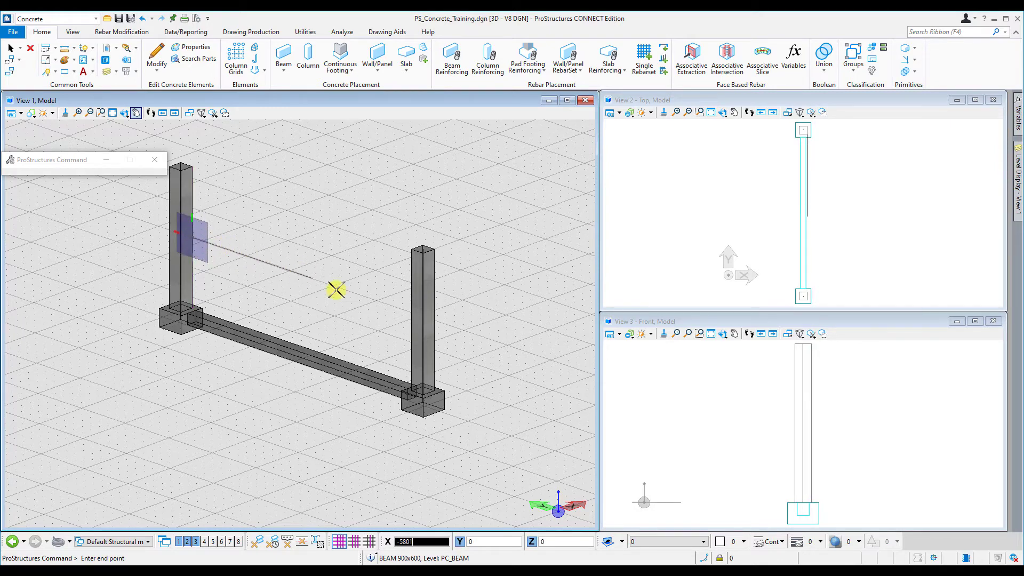
pyautogui.moveTo(412, 323)
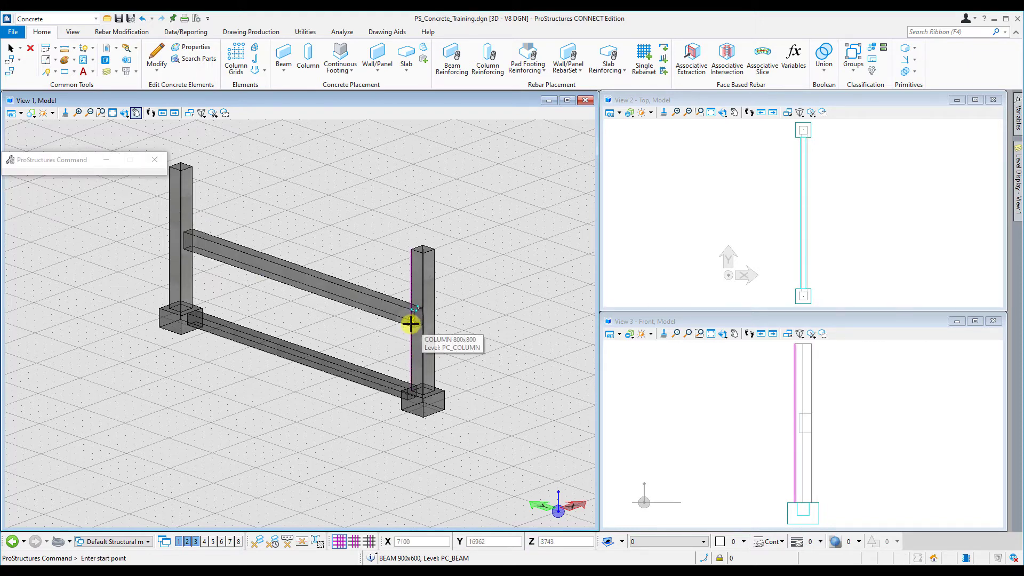
pyautogui.click(282, 58)
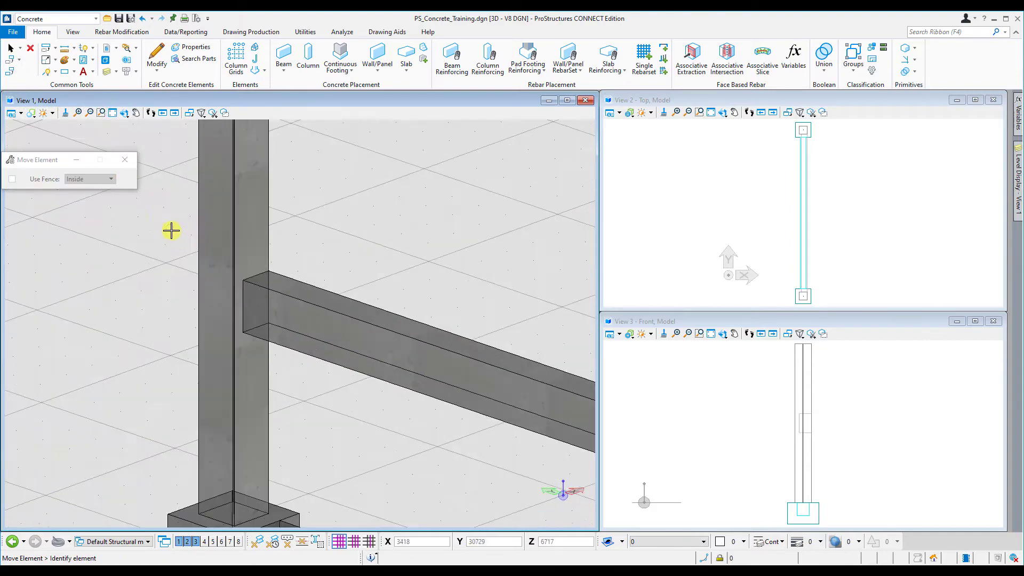
# Move the beam by -100 in X to centre it on the columns and fit the view.
pyautogui.click(320, 310)
pyautogui.write('-100')
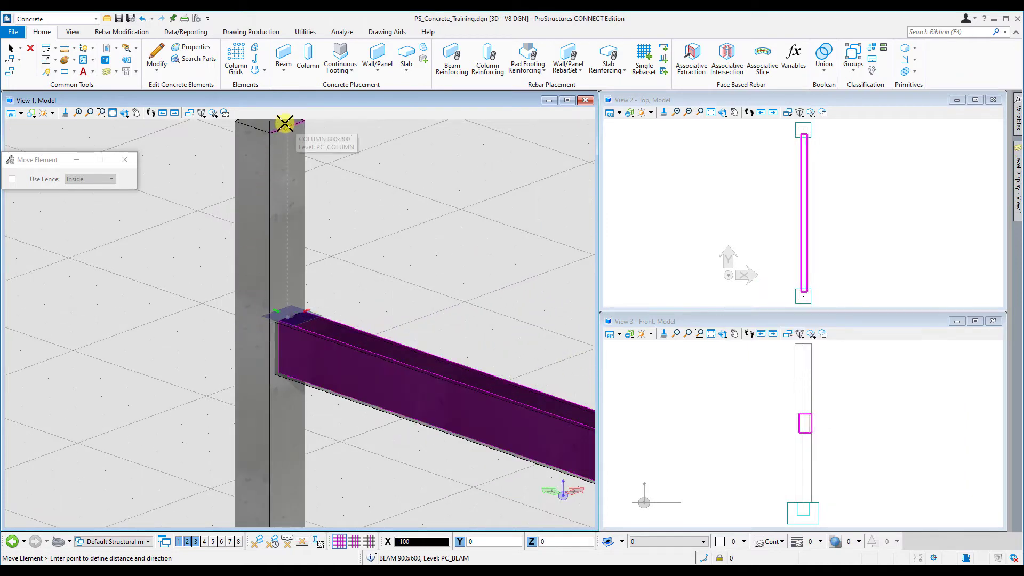
pyautogui.click(388, 262)
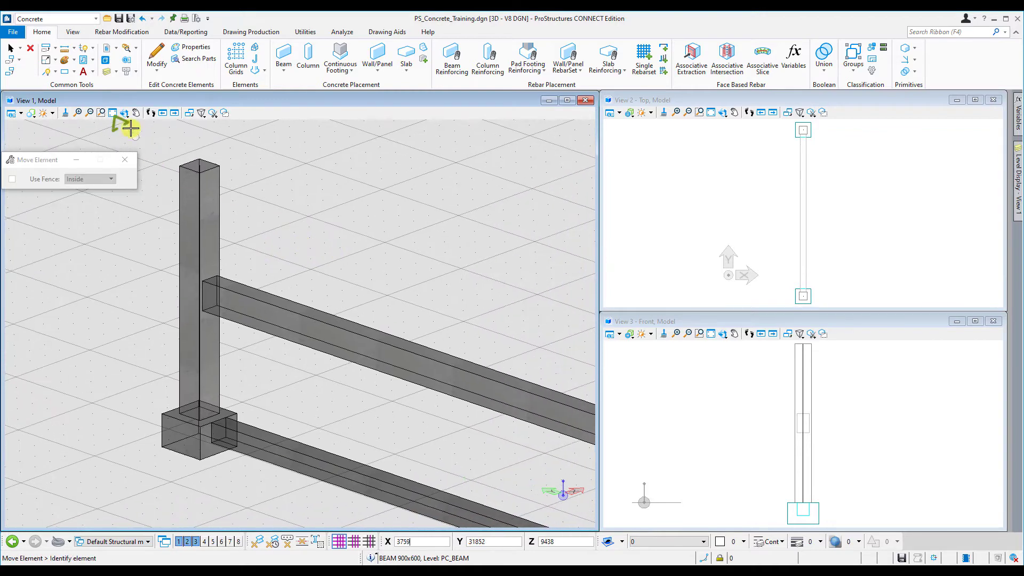
pyautogui.click(112, 112)
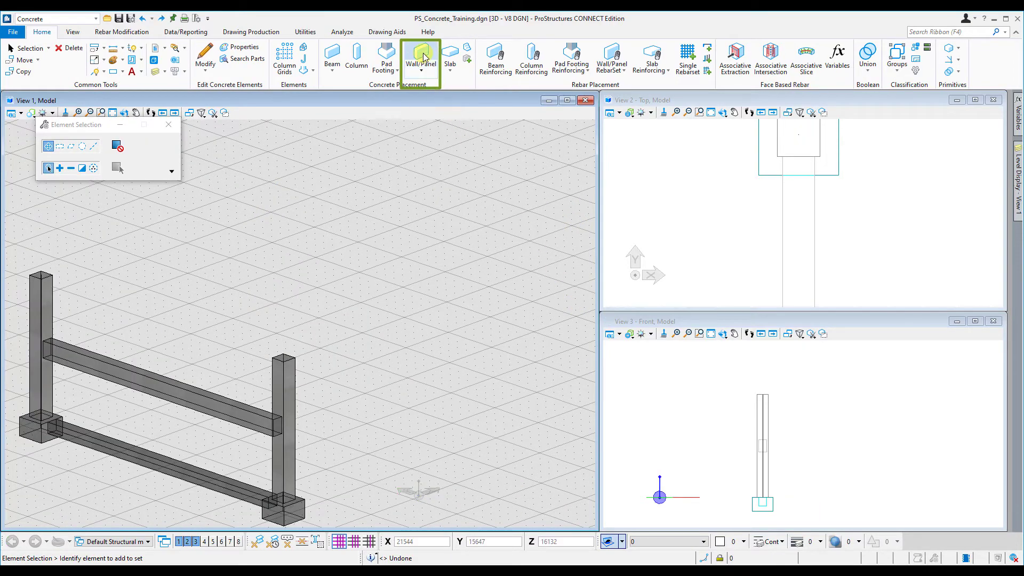
# Measure beam-to-footing distance and set the wall panel to height 3293, thickness 300.
pyautogui.click(420, 54)
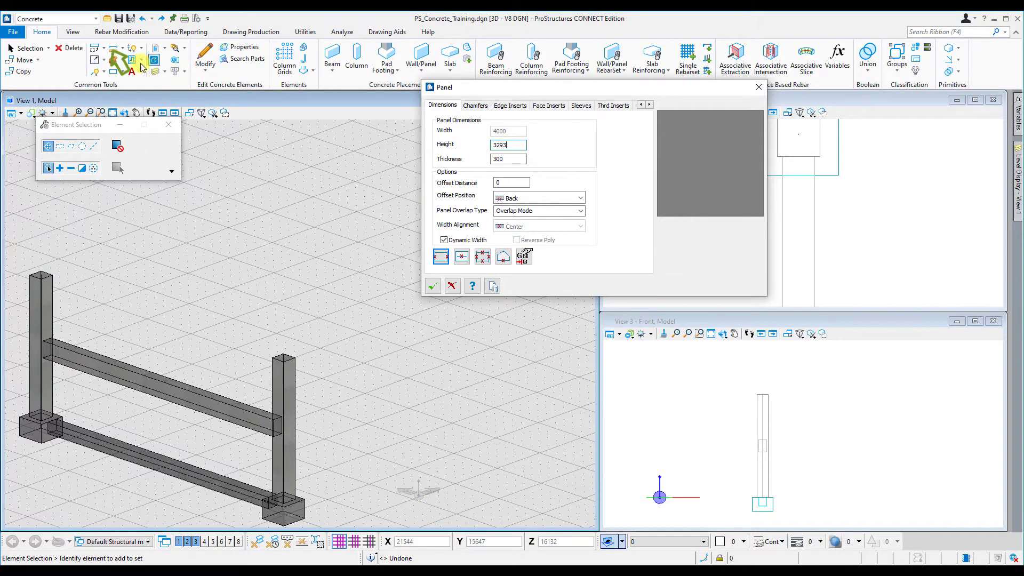
pyautogui.click(132, 60)
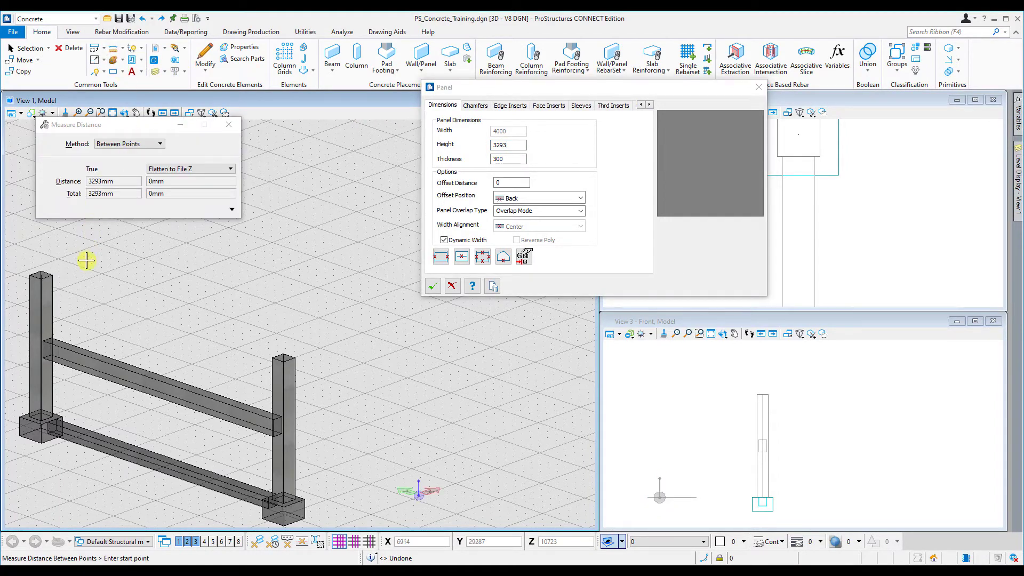
pyautogui.moveTo(43, 359)
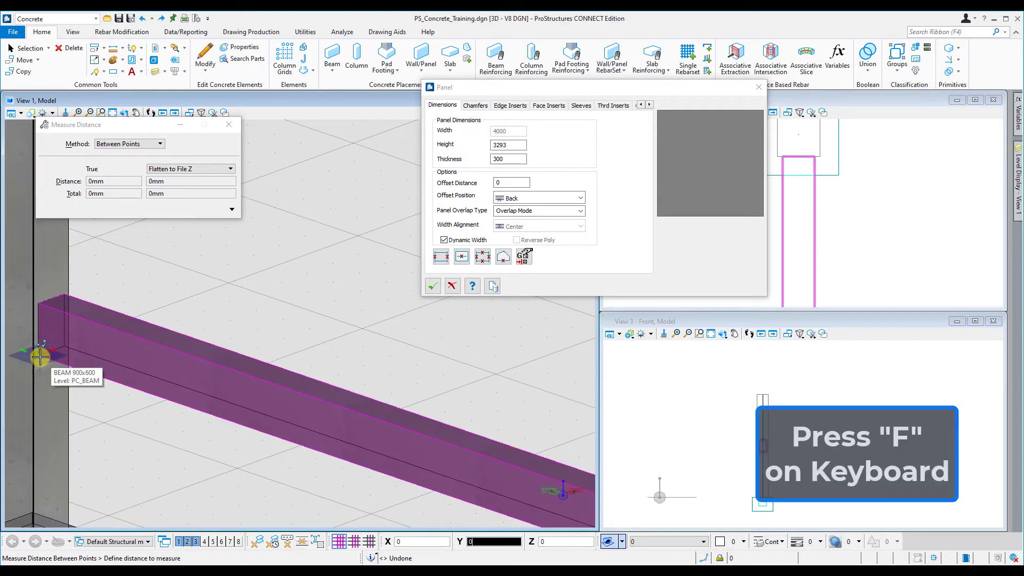
pyautogui.press('f')
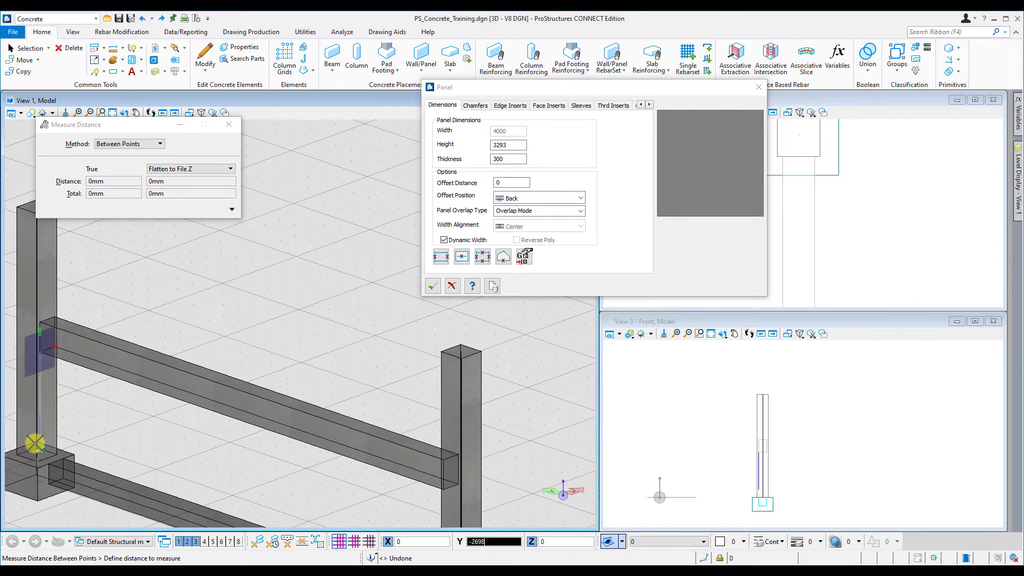
pyautogui.click(36, 457)
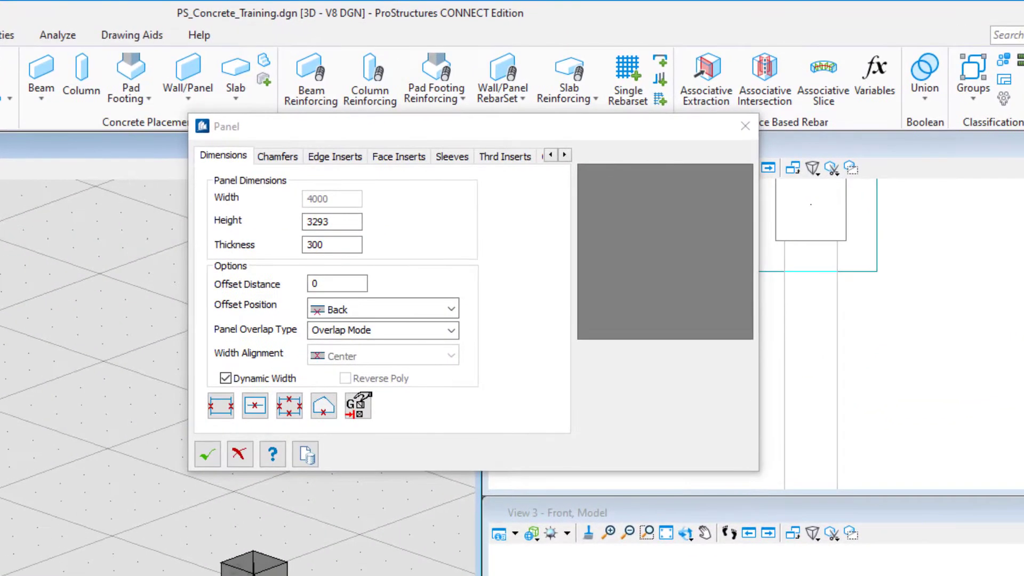
# Place the wall panel with Center offset between the column endpoints on the top plane.
pyautogui.click(449, 308)
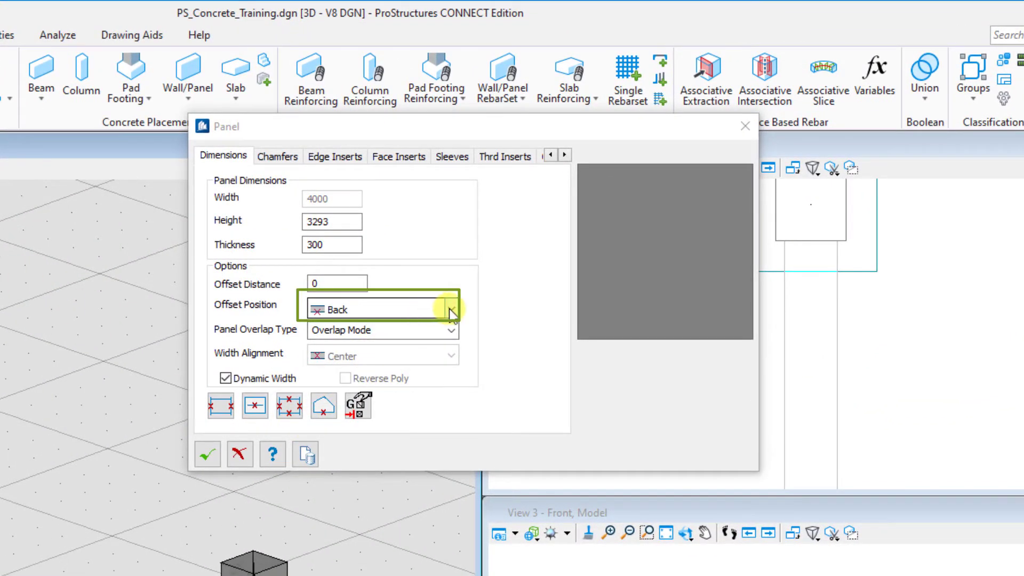
pyautogui.click(450, 307)
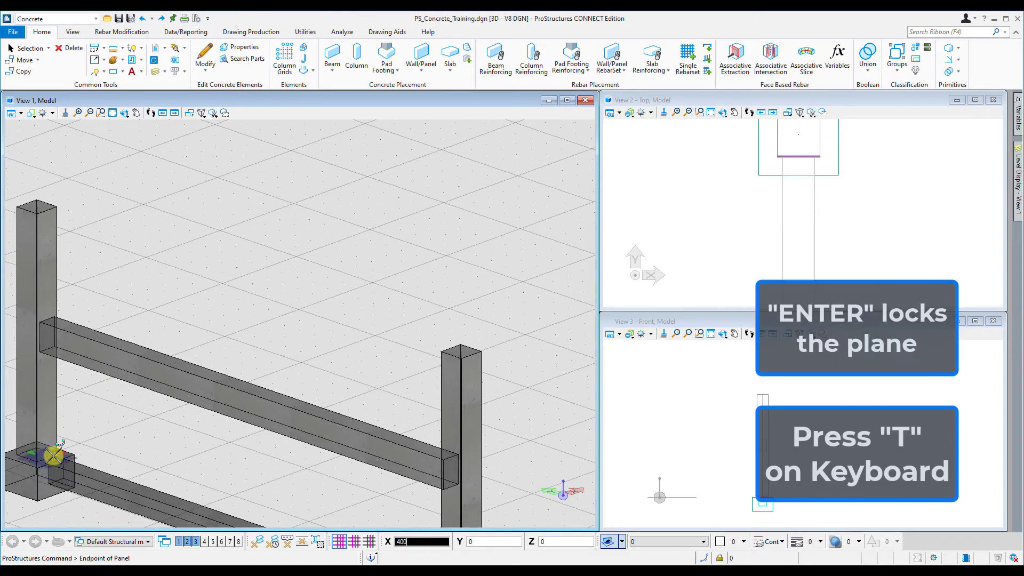
pyautogui.press('t')
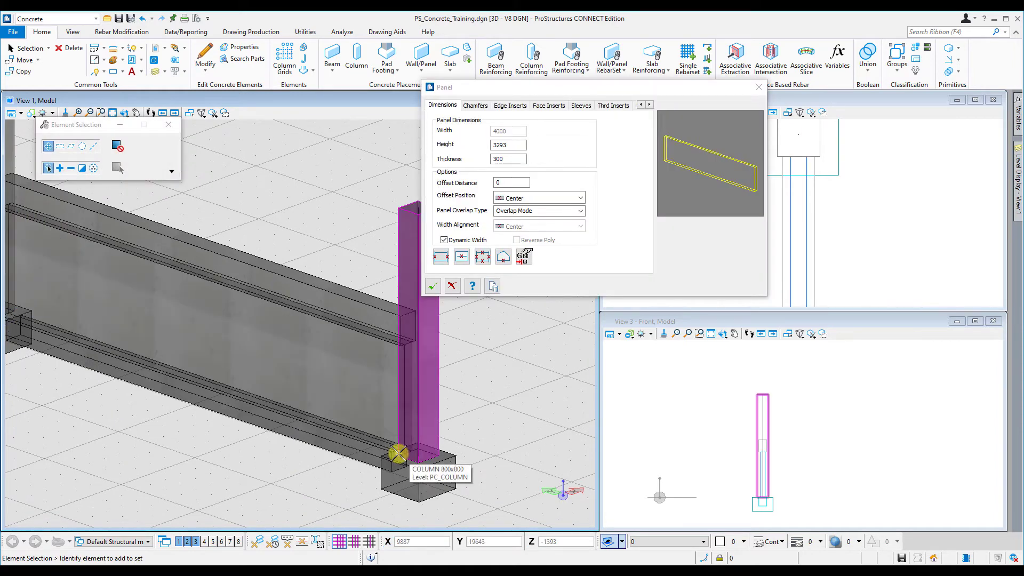
pyautogui.click(432, 286)
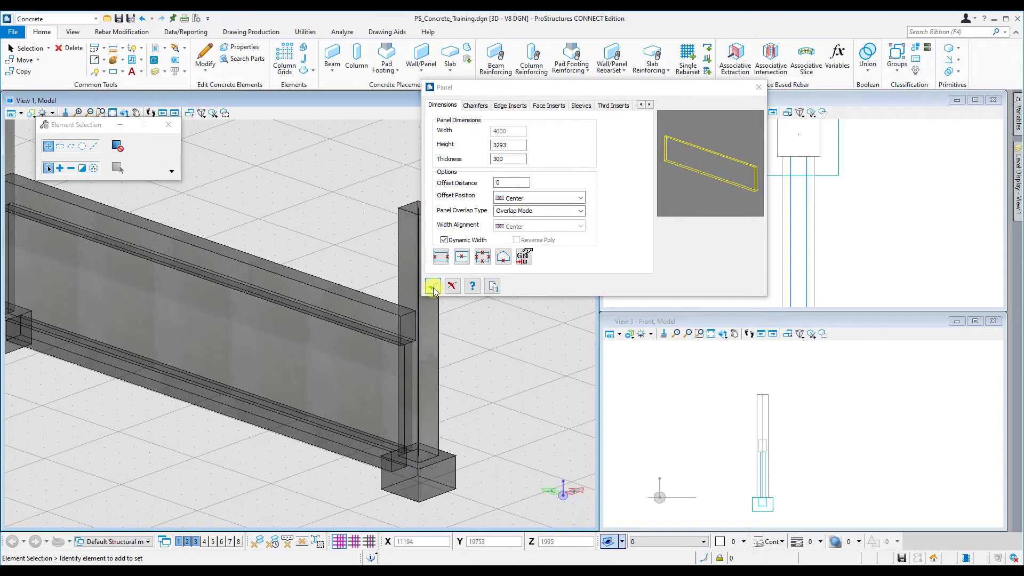
pyautogui.click(432, 286)
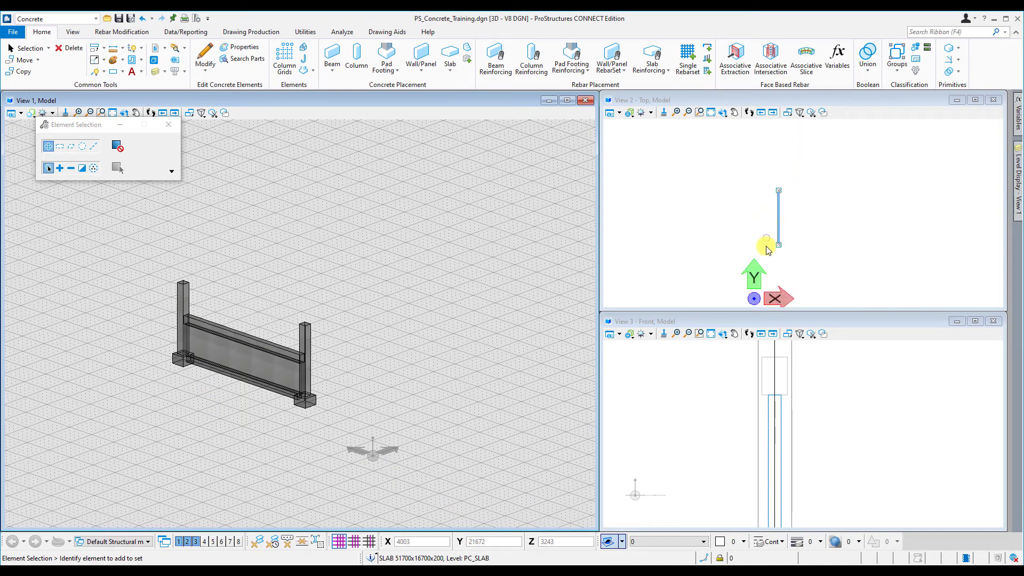
pyautogui.moveTo(789, 287)
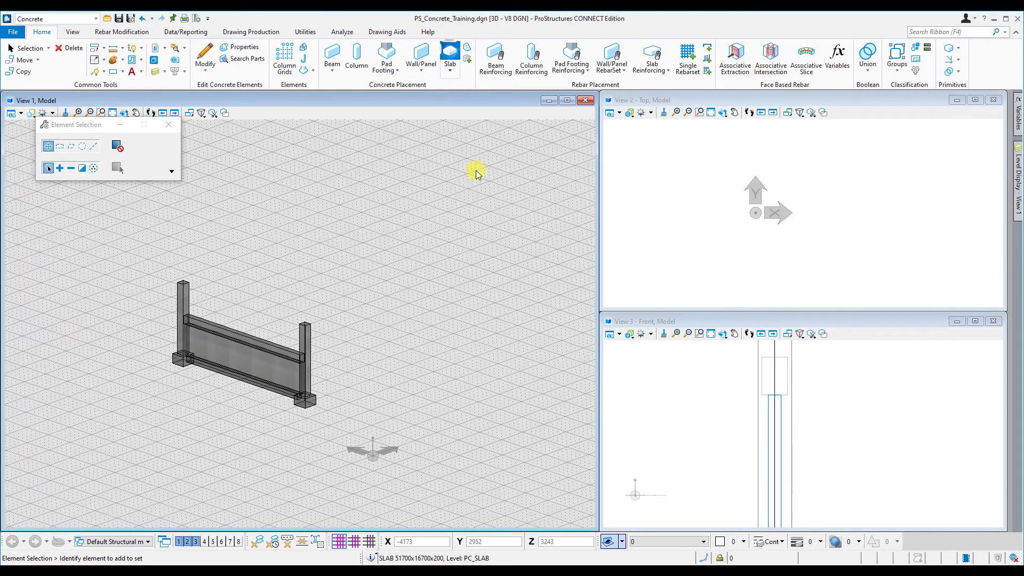
# Place a 51700 × 16700 slab from a corner in Top view beneath the frame.
pyautogui.click(449, 55)
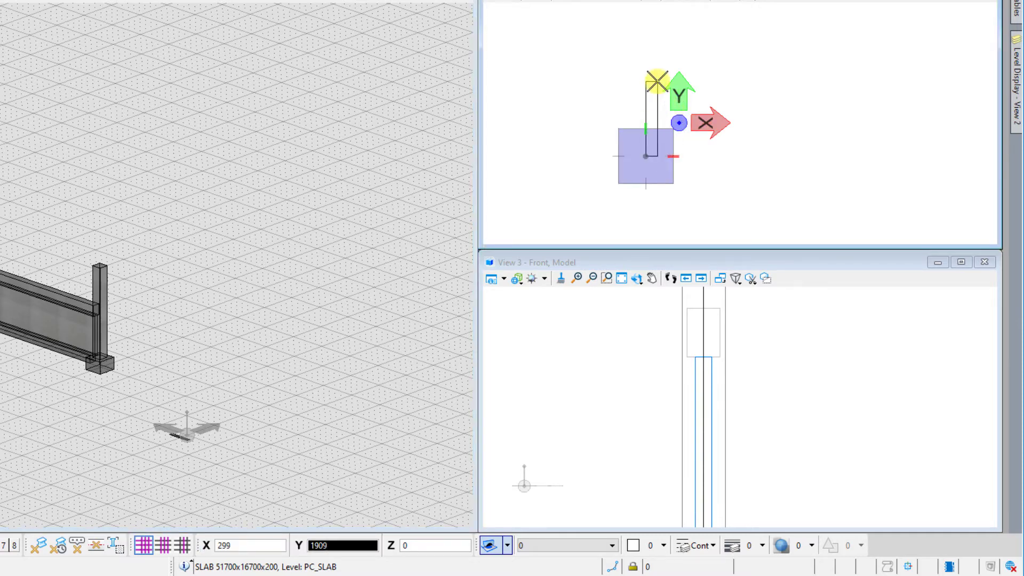
pyautogui.write('51700')
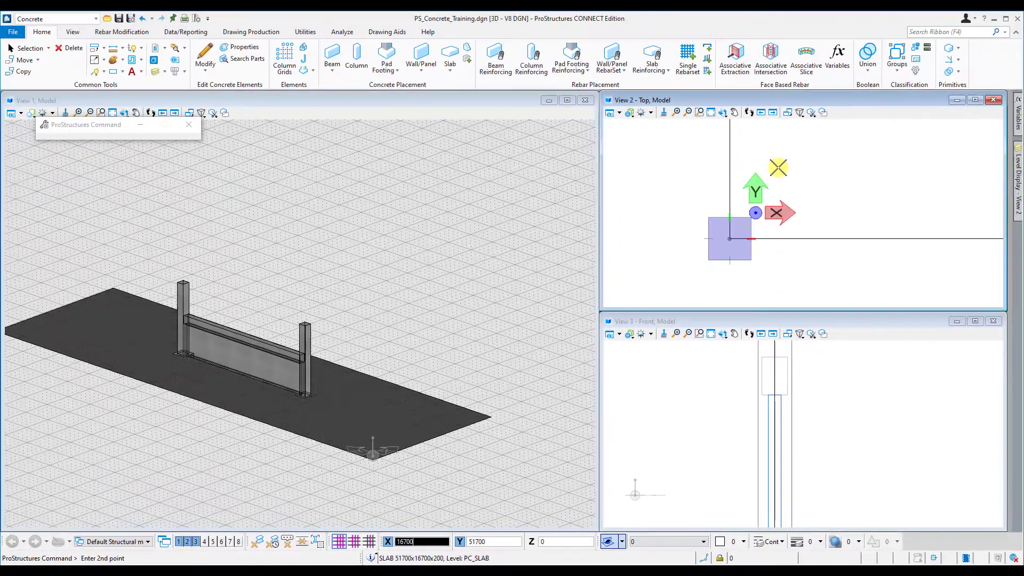
pyautogui.click(449, 56)
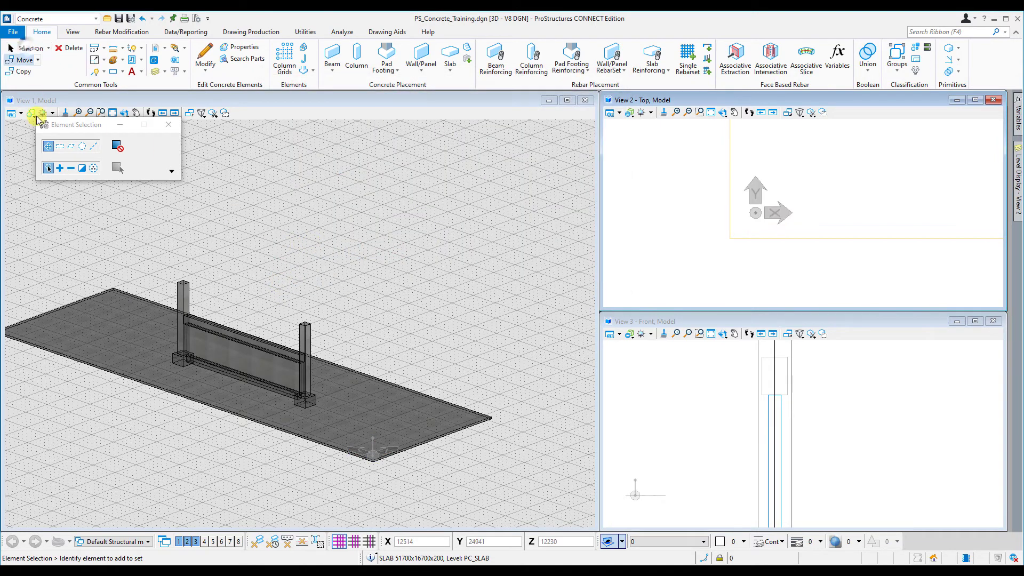
# Fit the view and begin two orthogonal solid blocks on the slab surface.
pyautogui.click(62, 307)
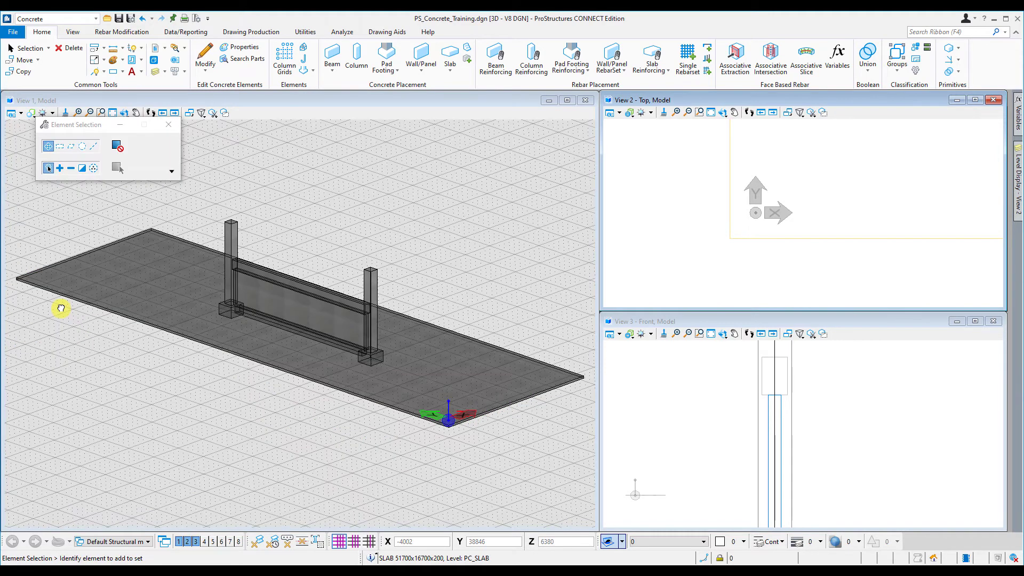
pyautogui.click(68, 299)
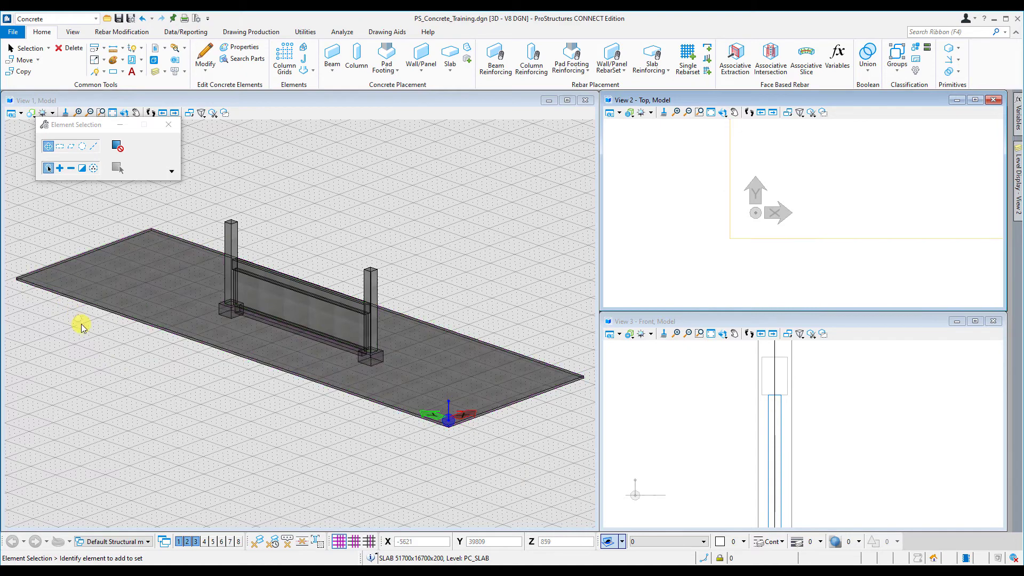
pyautogui.moveTo(77, 342)
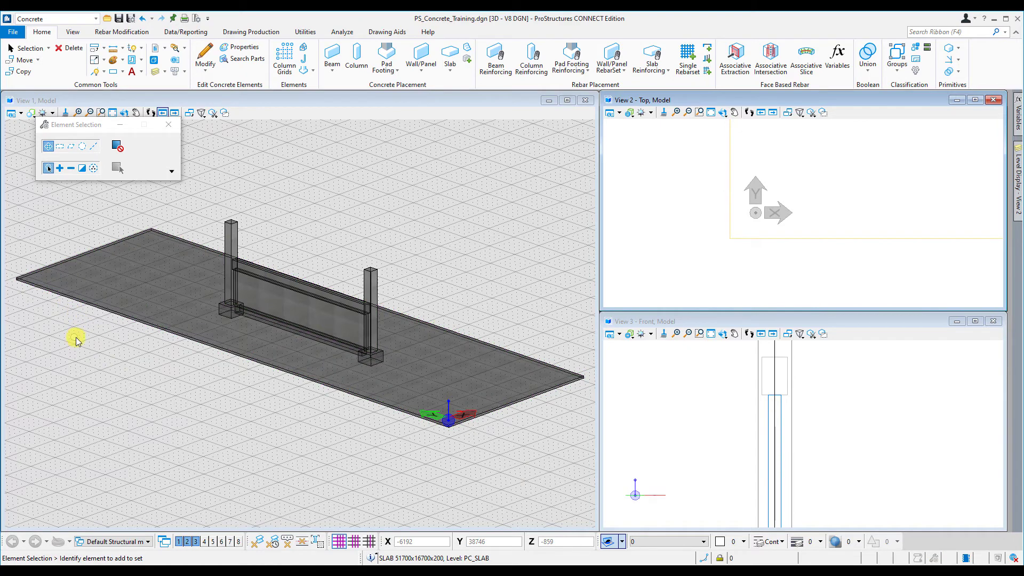
pyautogui.click(710, 333)
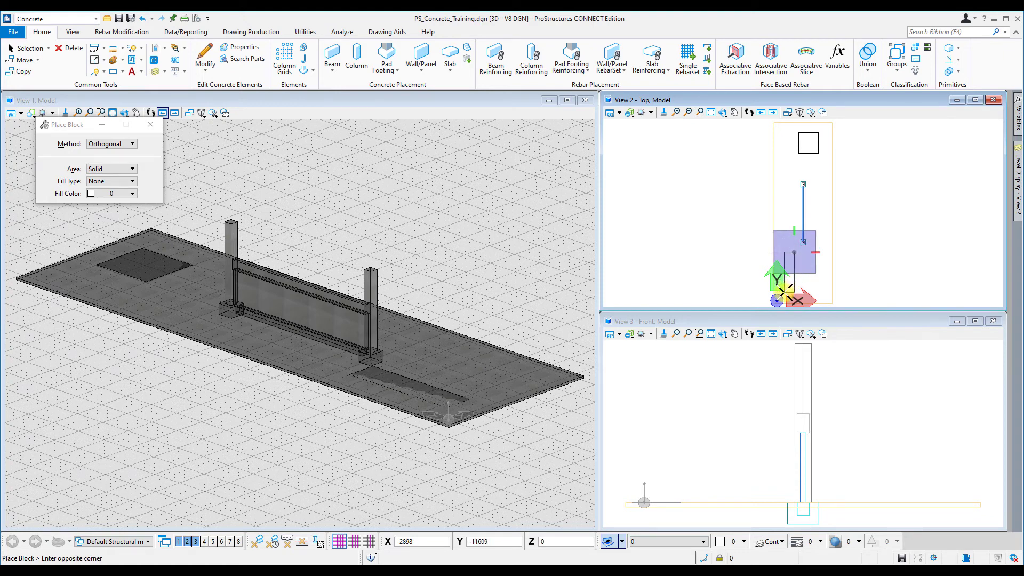
# Finish the front block, set View 3 to Left View, and draw an opening block over the wall.
pyautogui.click(722, 334)
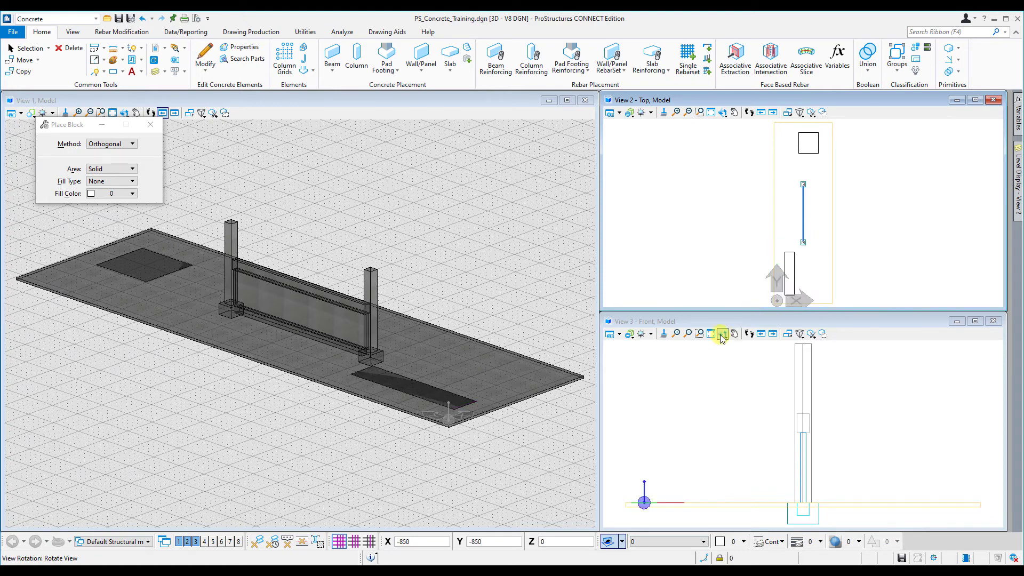
pyautogui.click(722, 334)
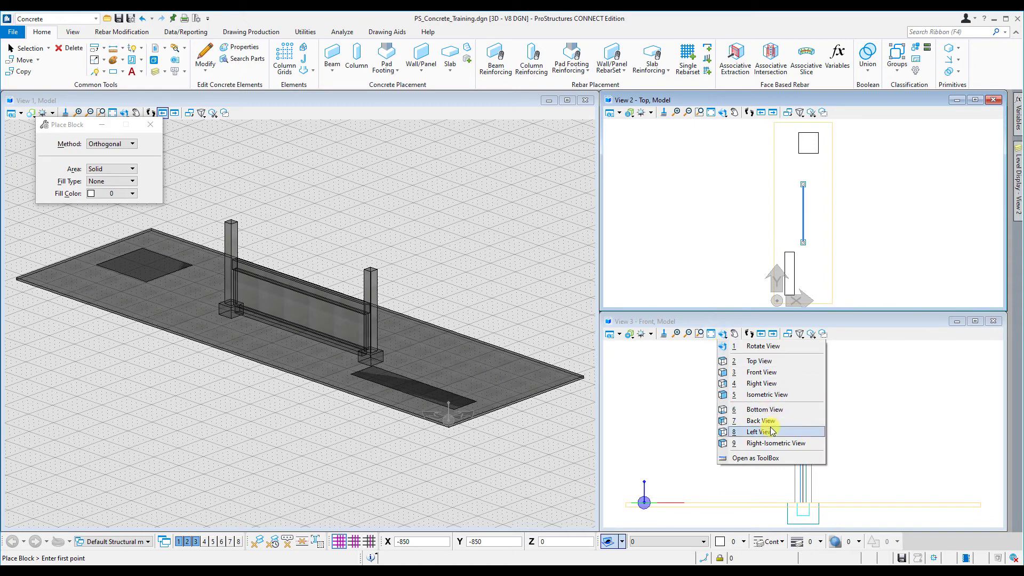
pyautogui.click(757, 432)
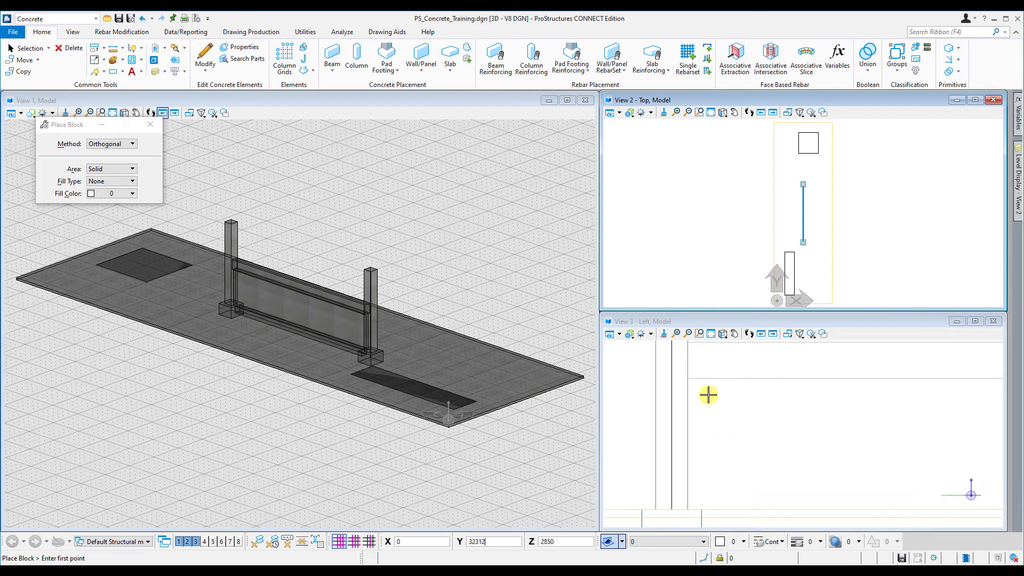
pyautogui.click(708, 395)
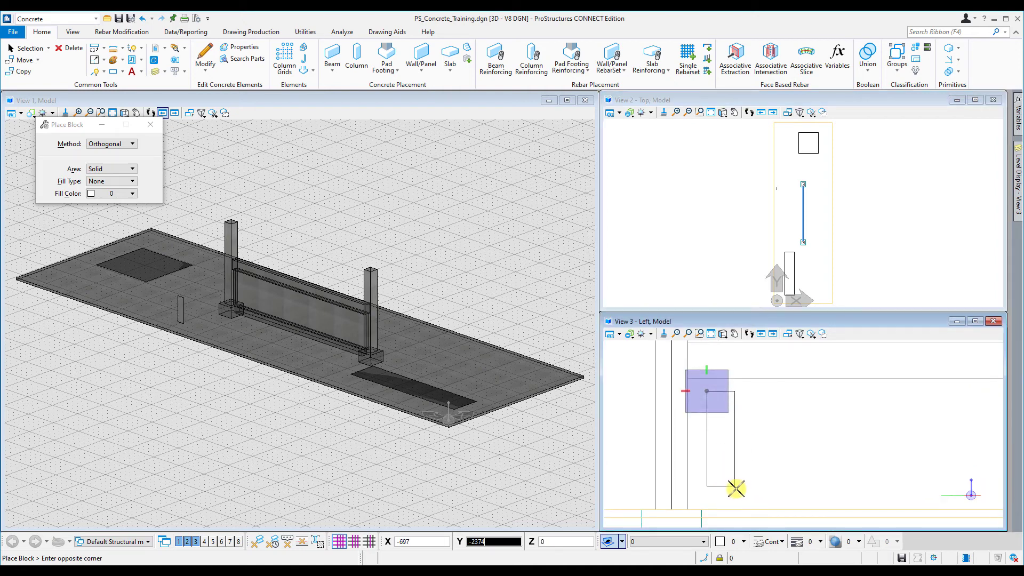
pyautogui.click(737, 488)
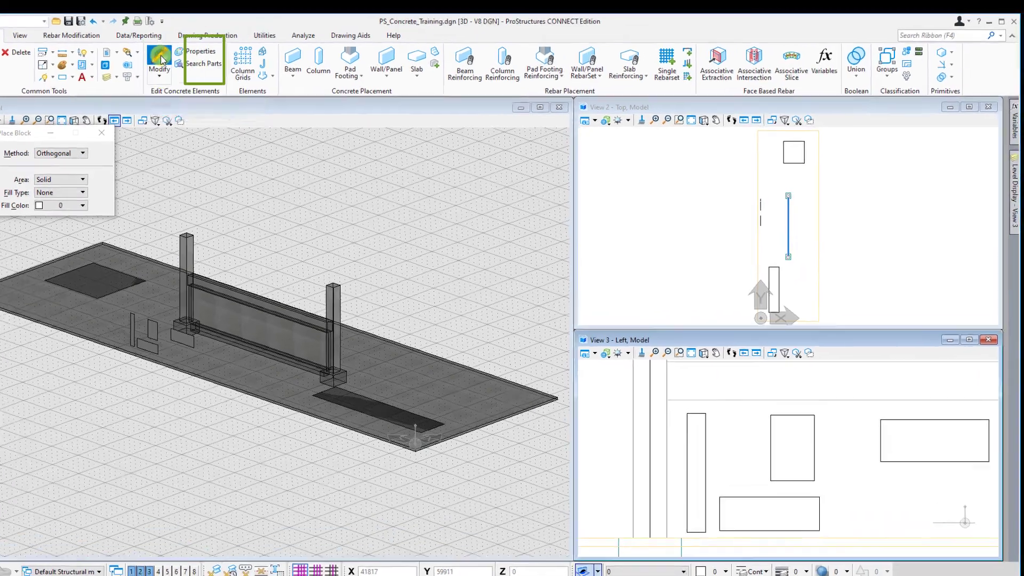
# Polycut the rectangular blocks out of the wall panel to form openings.
pyautogui.click(159, 63)
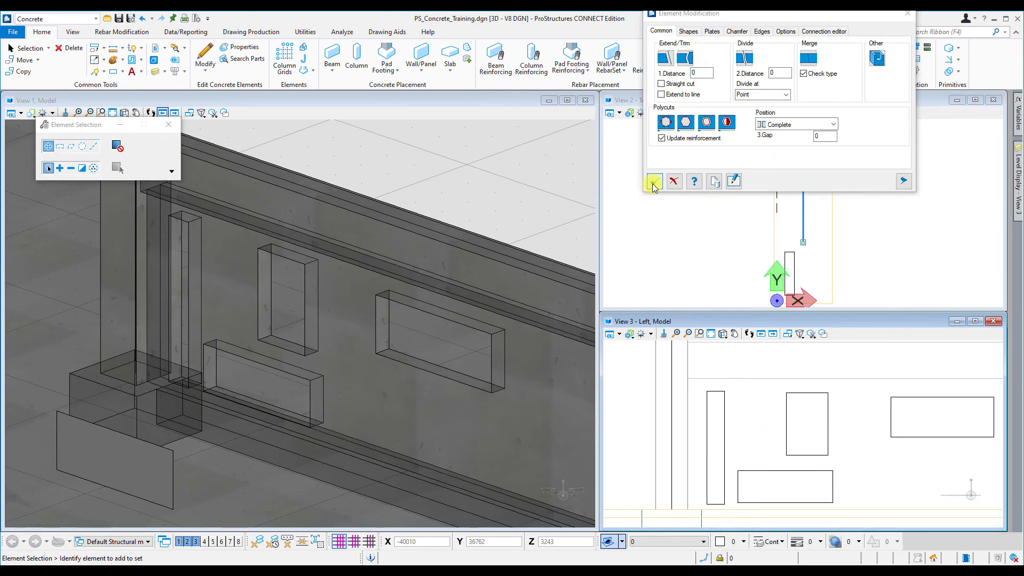
pyautogui.click(654, 181)
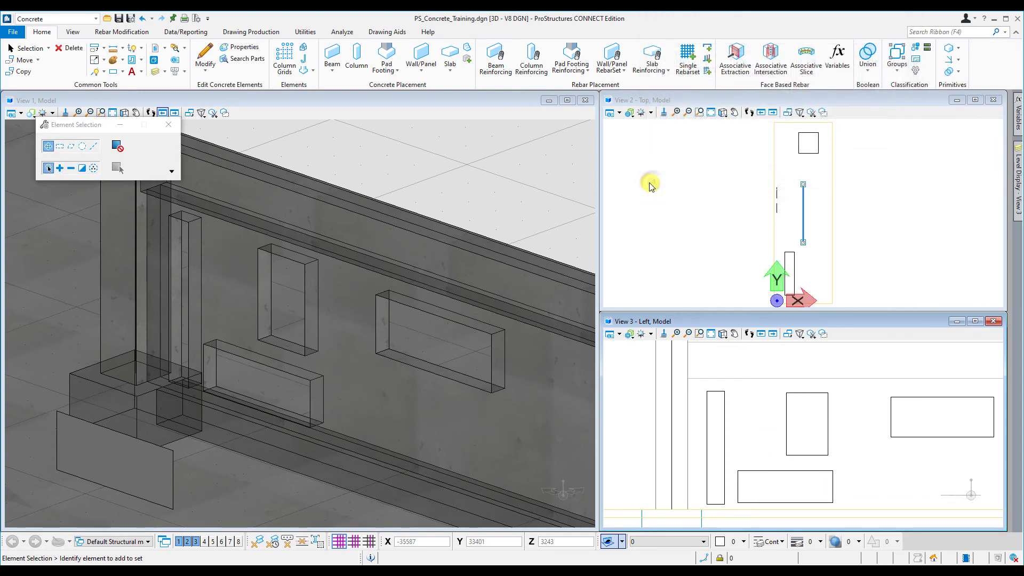
pyautogui.moveTo(377, 150)
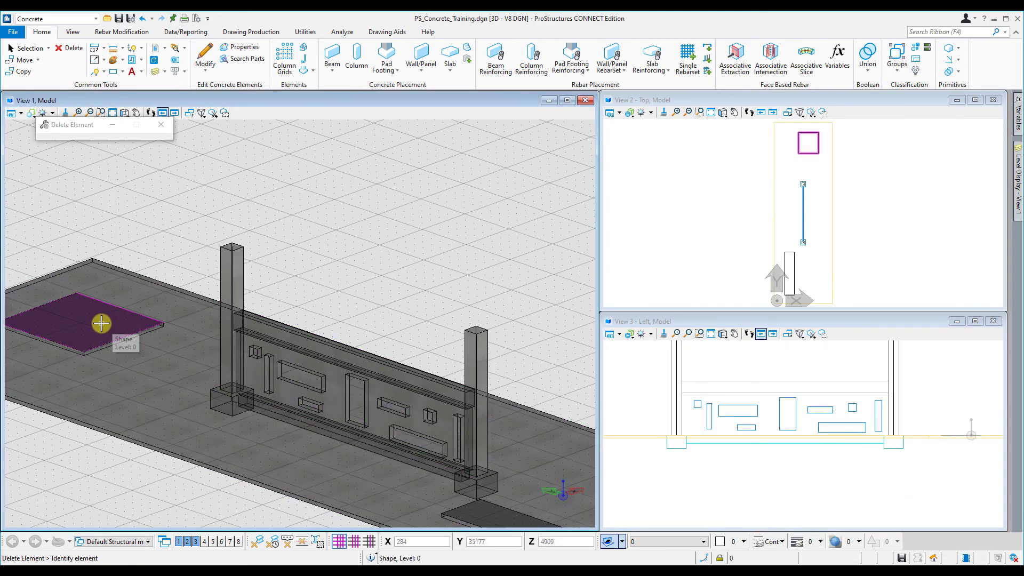
# Delete the leftover flat cutting shape near the slab's left end.
pyautogui.click(101, 325)
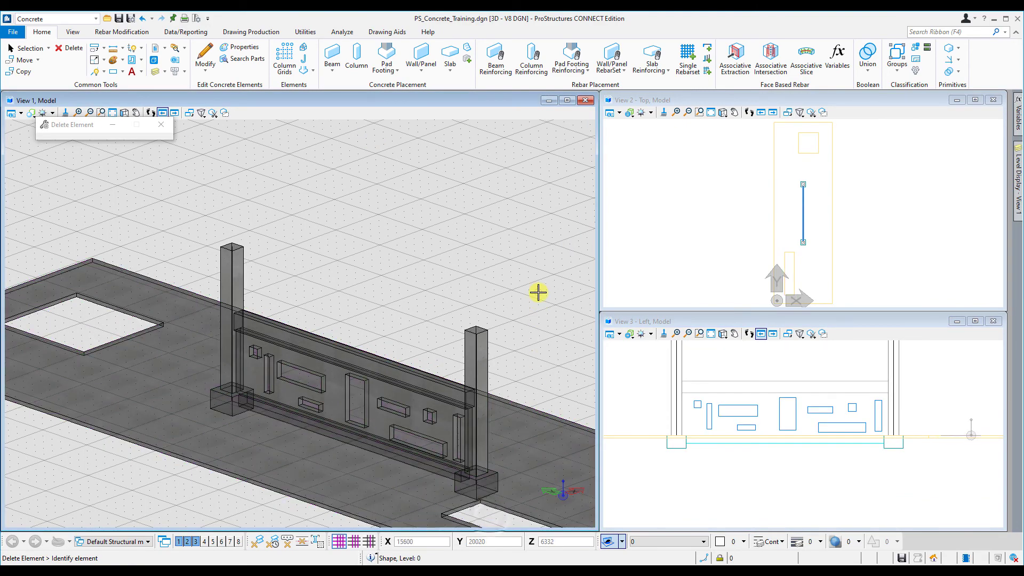